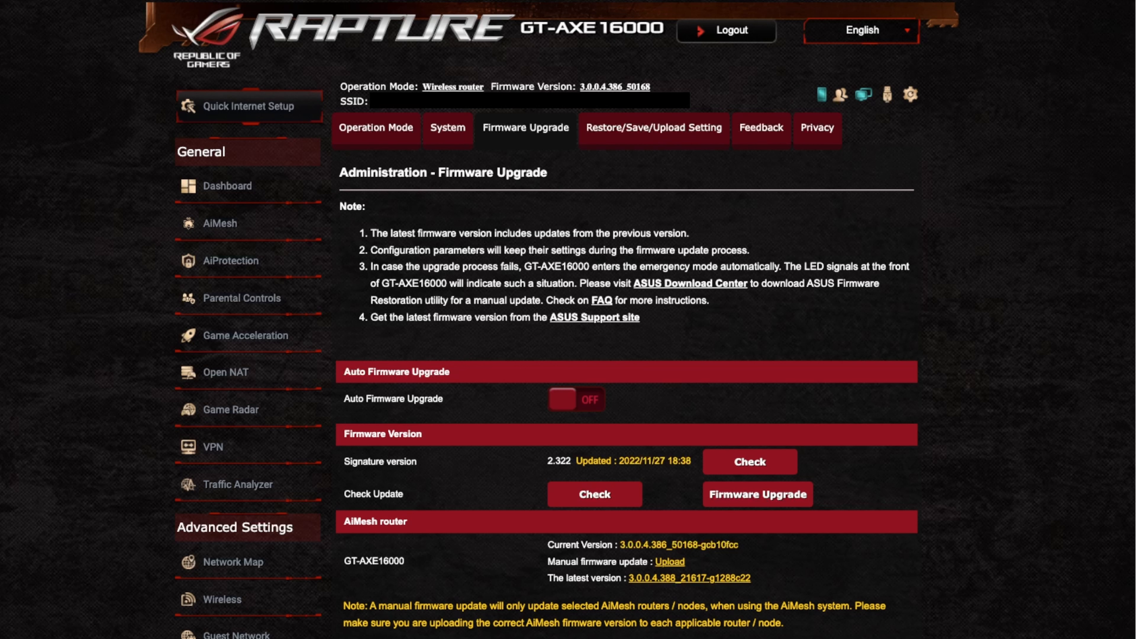
mouse_move(427, 407)
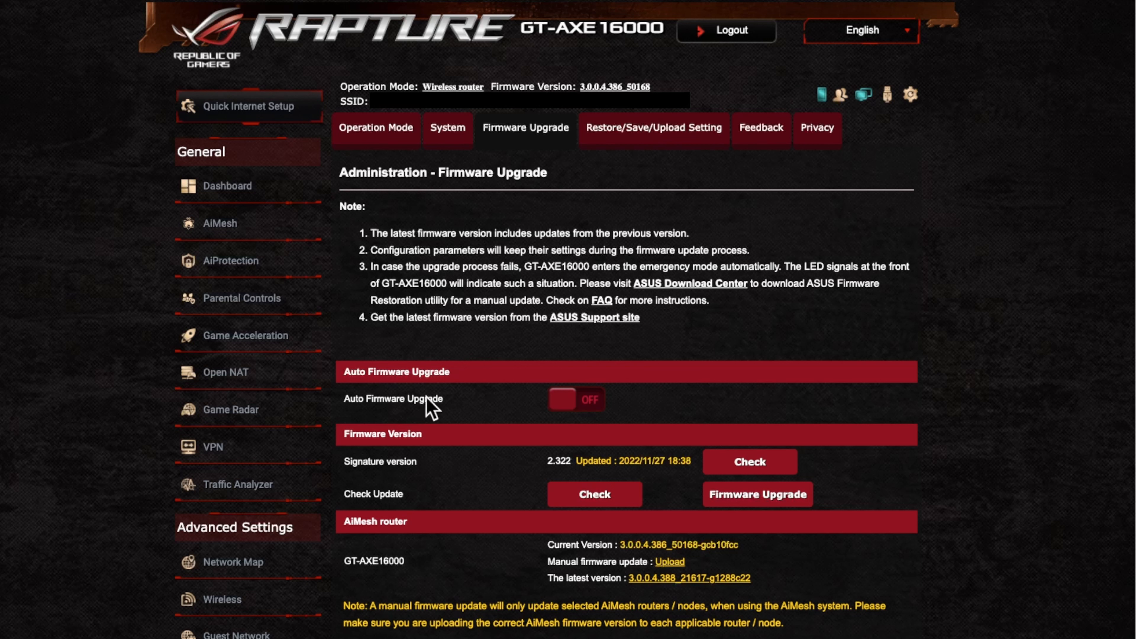
mouse_move(804, 107)
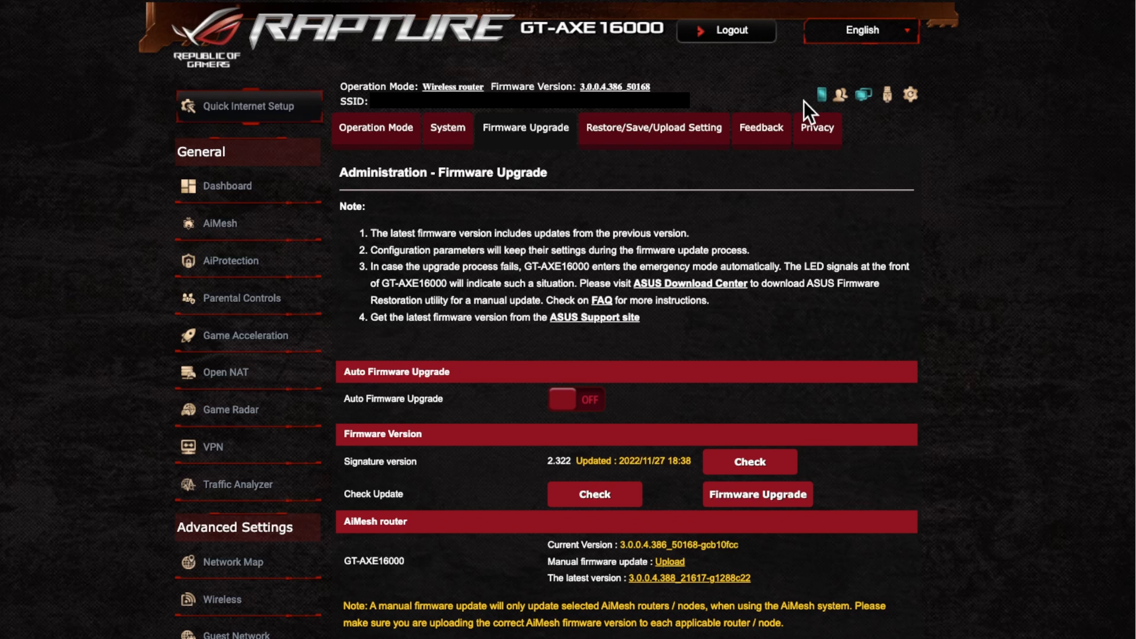
mouse_move(799, 108)
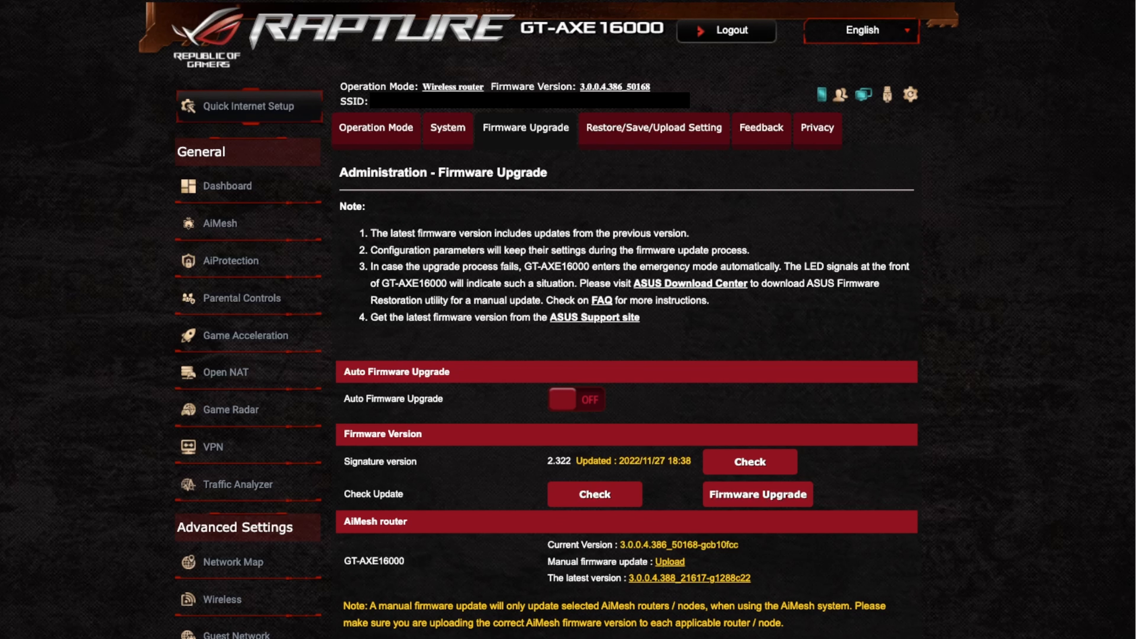
mouse_move(144, 509)
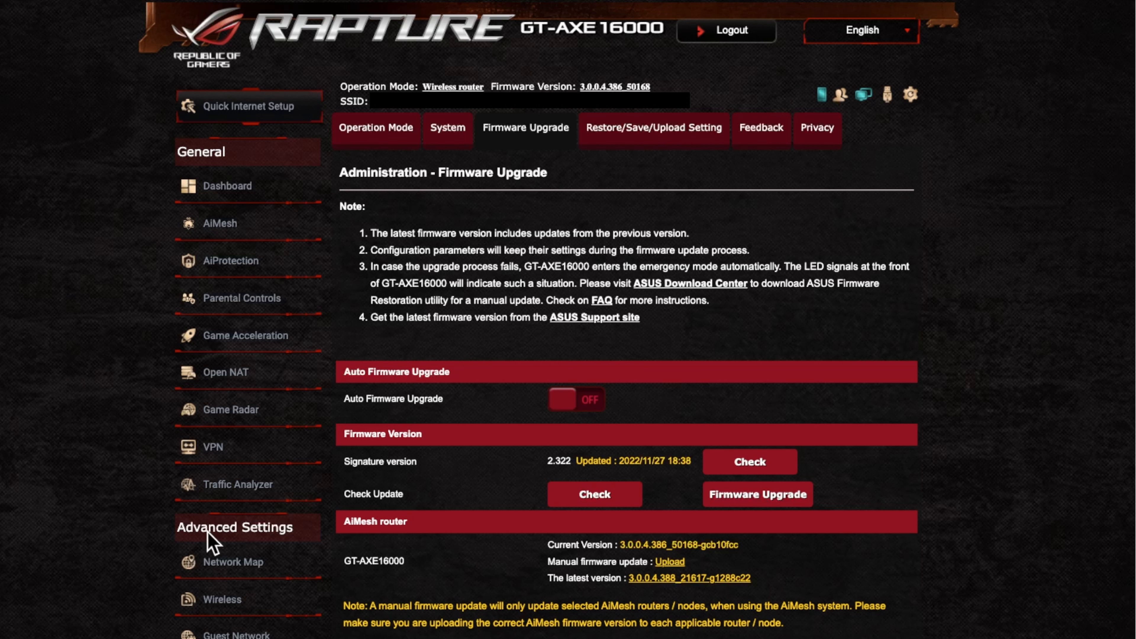
mouse_move(578, 267)
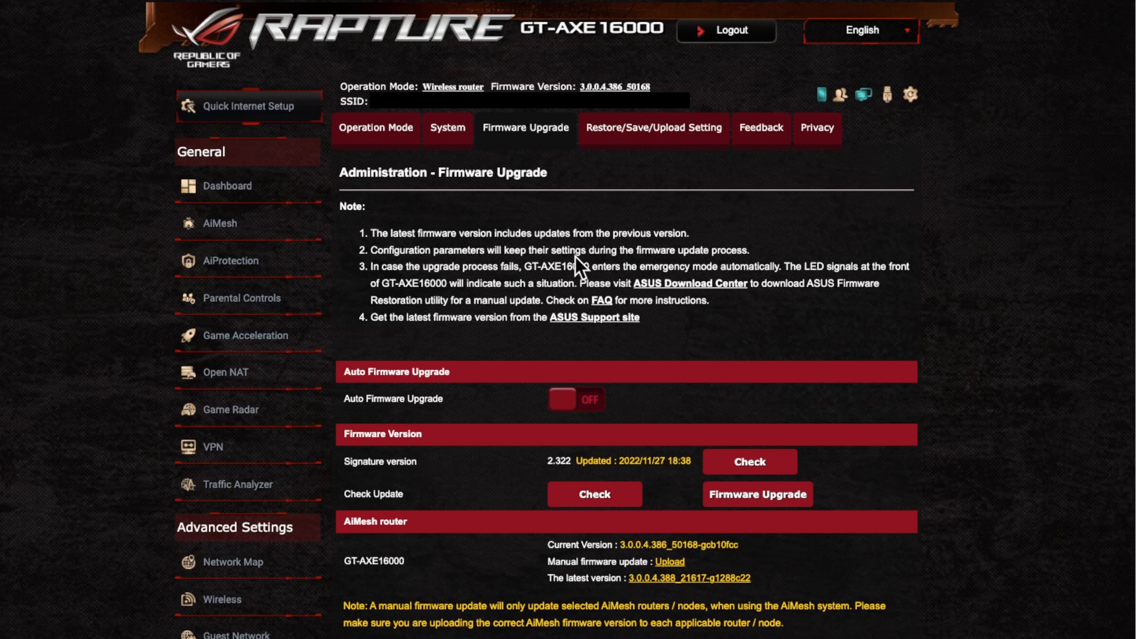
mouse_move(565, 238)
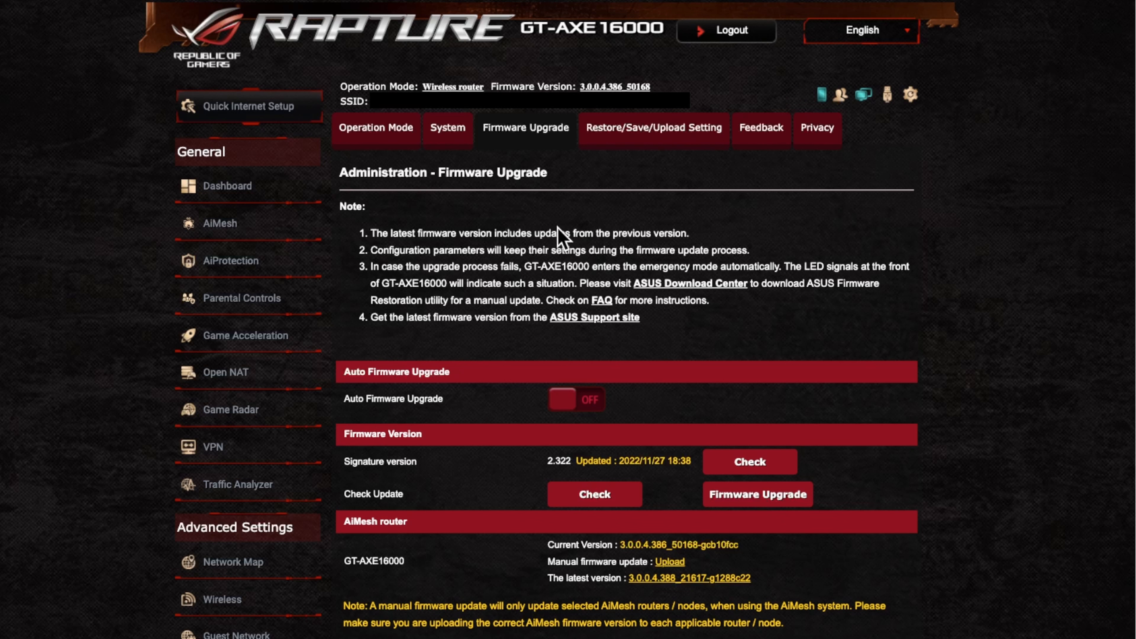
mouse_move(399, 185)
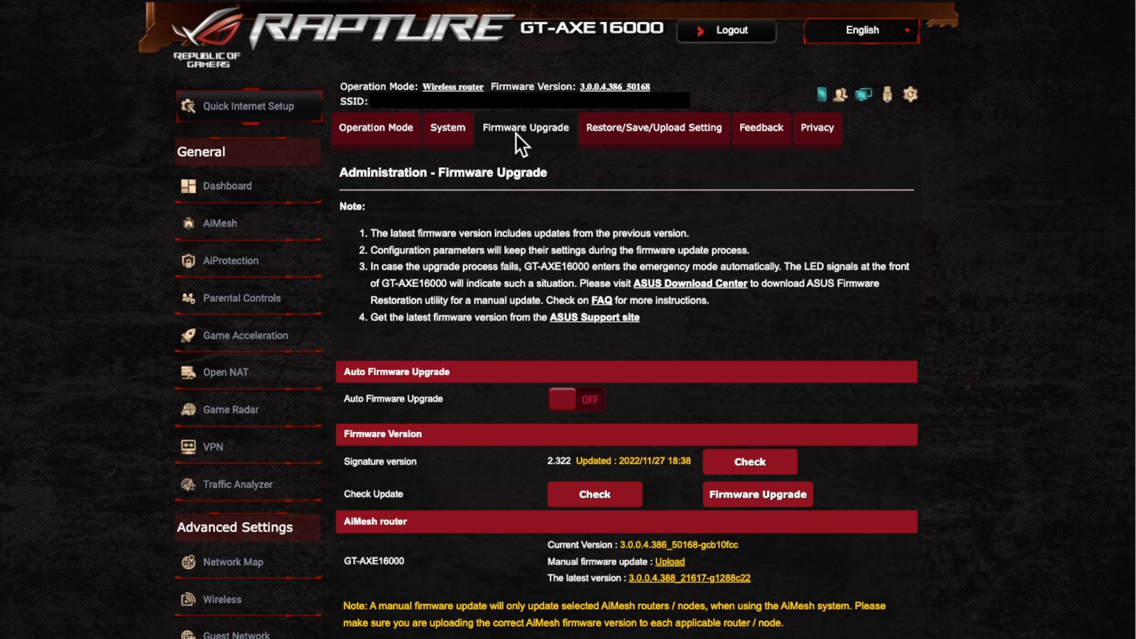
mouse_move(563, 150)
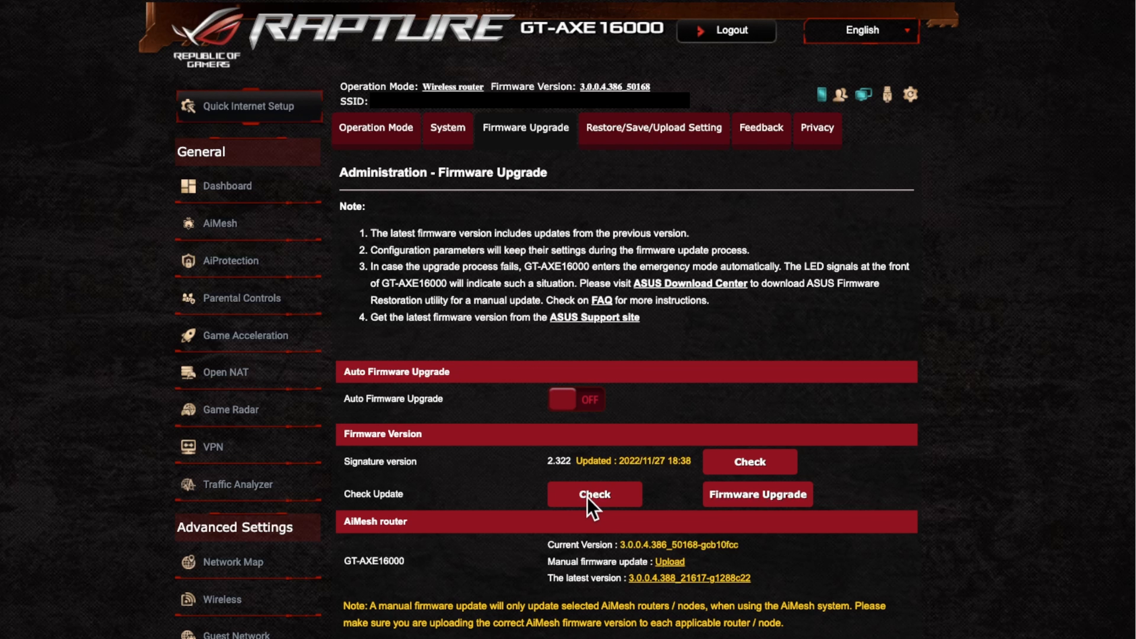
Step: Query the ASUS server for updates, which reports 3.0.0.4.388_21617 as the latest firmware
click(594, 494)
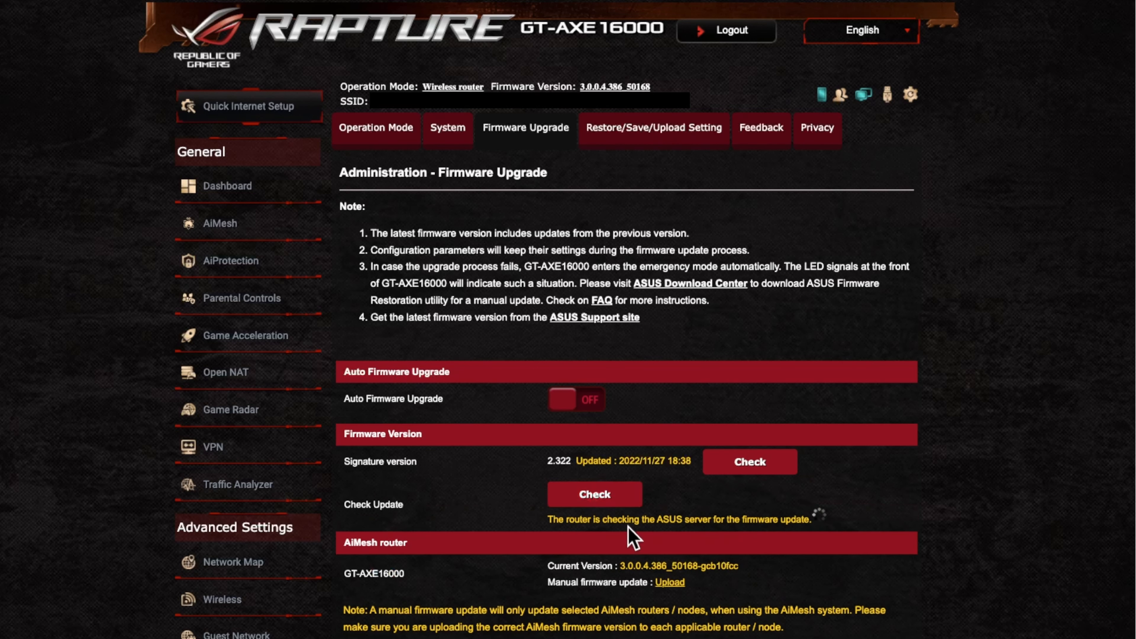
mouse_move(743, 535)
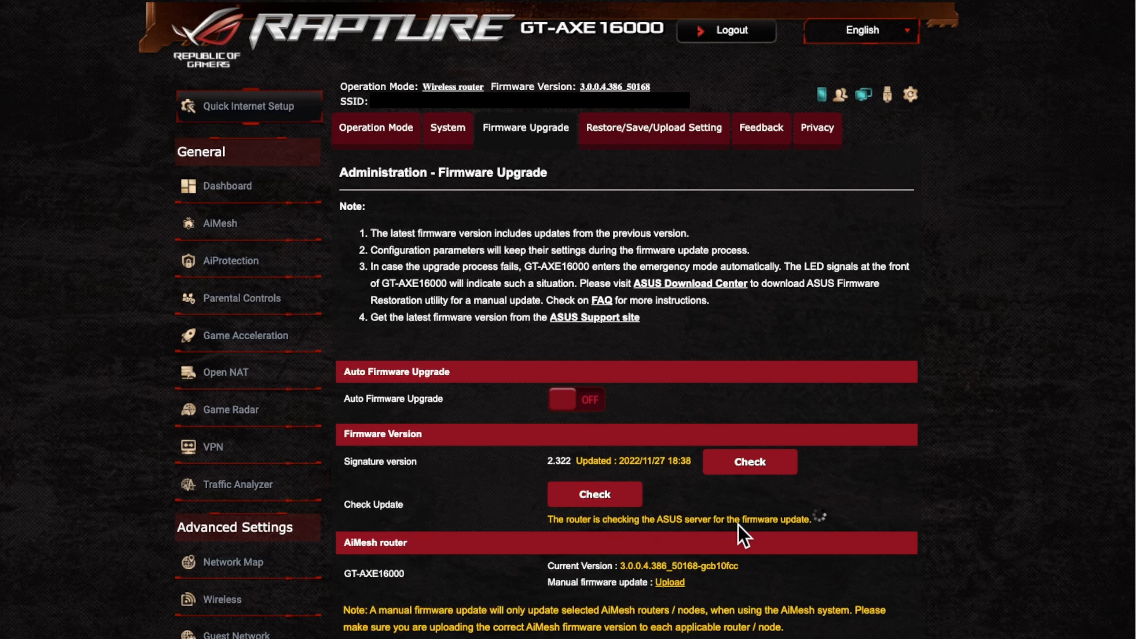
click(594, 494)
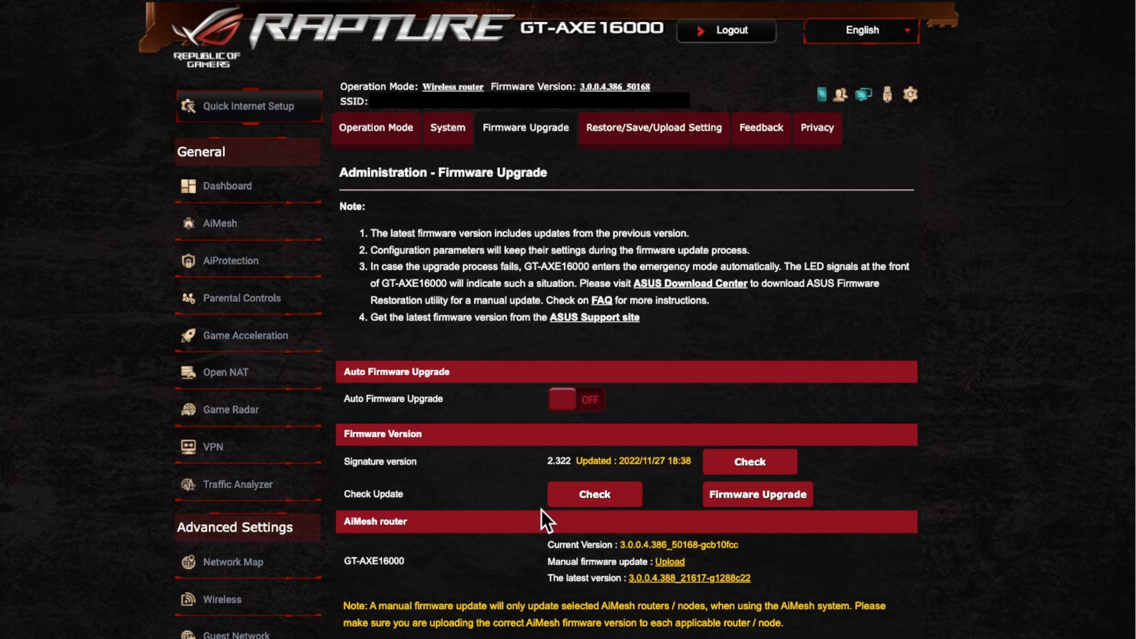
mouse_move(648, 525)
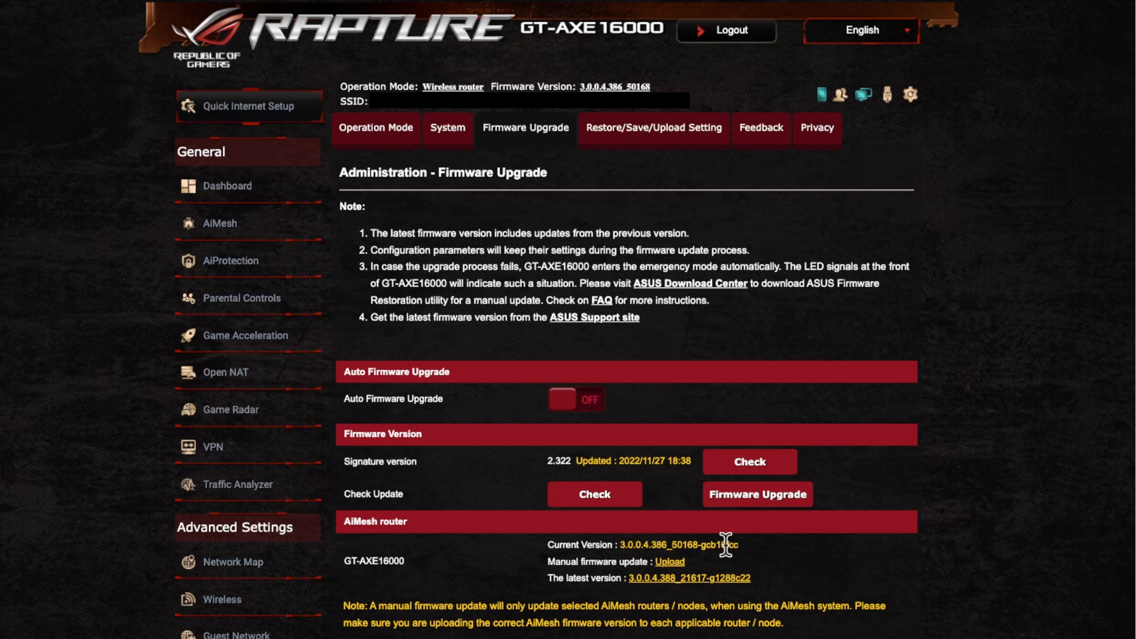
mouse_move(720, 544)
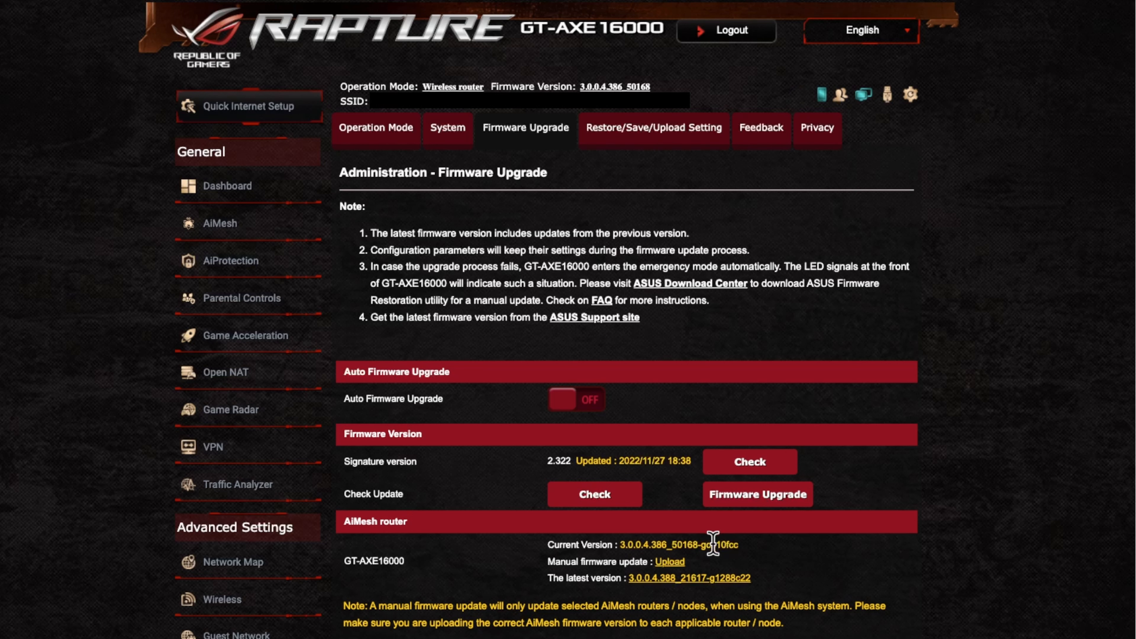
mouse_move(672, 571)
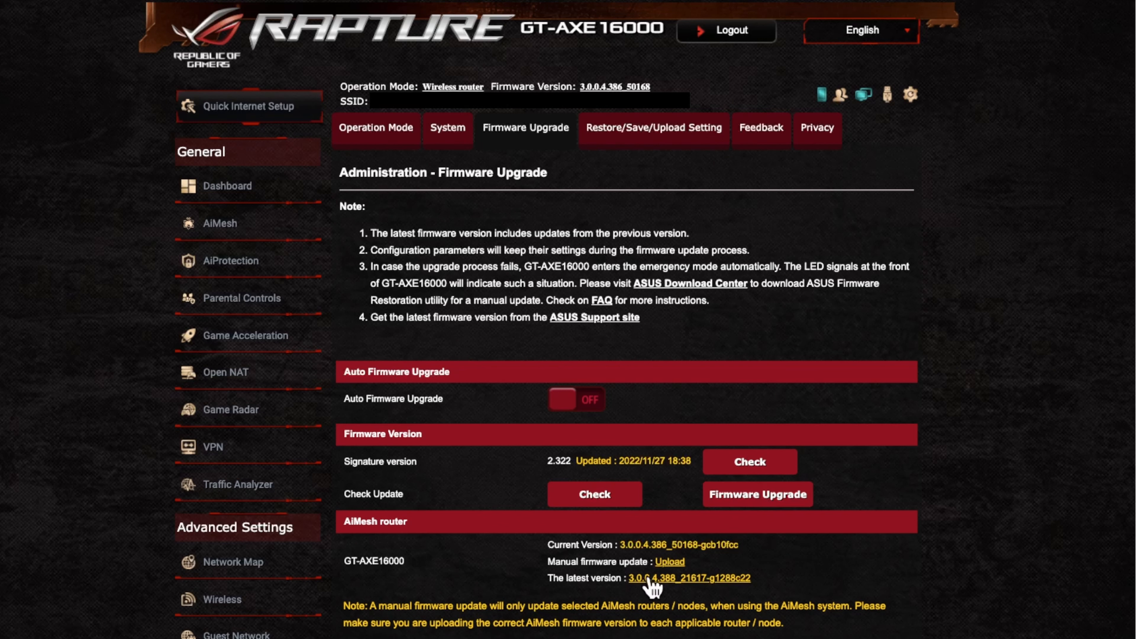
mouse_move(594, 573)
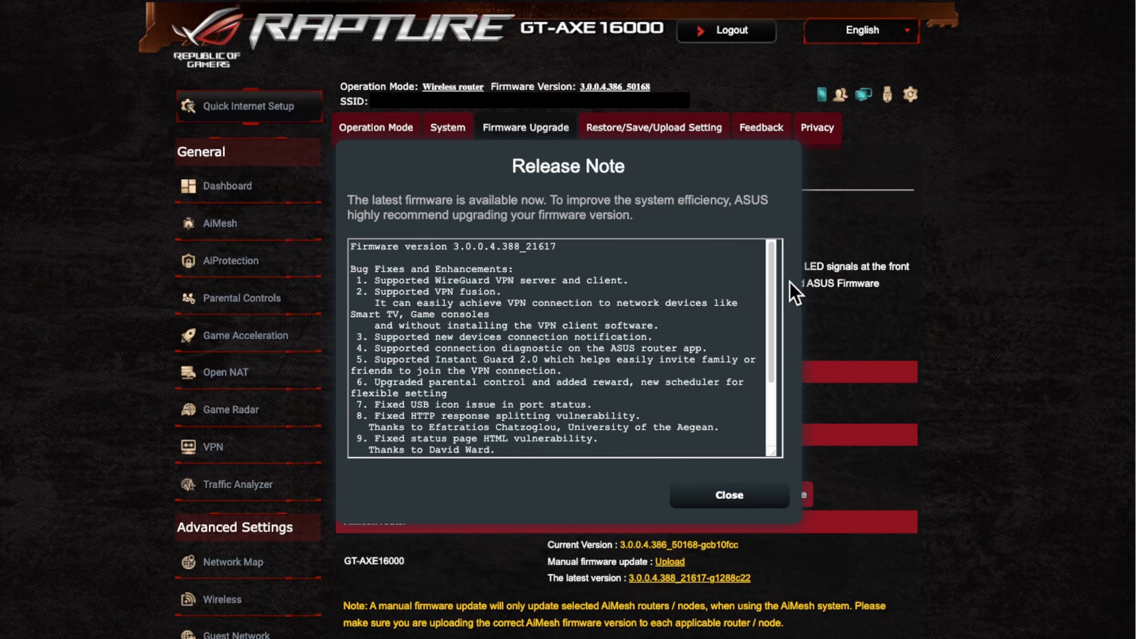
scroll(down, 3)
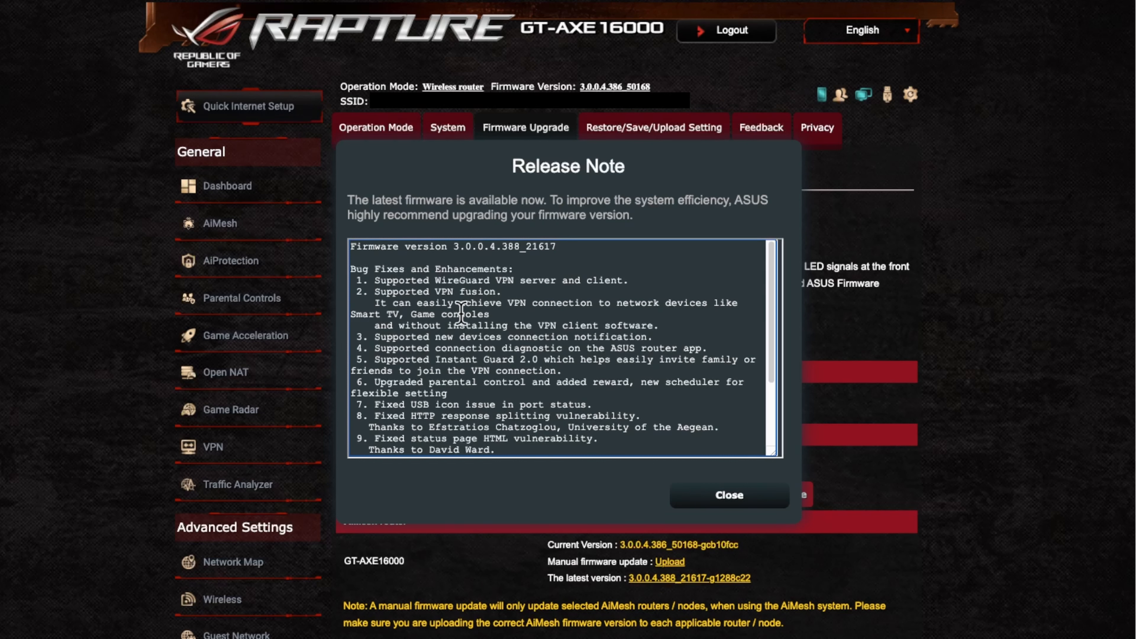
mouse_move(446, 282)
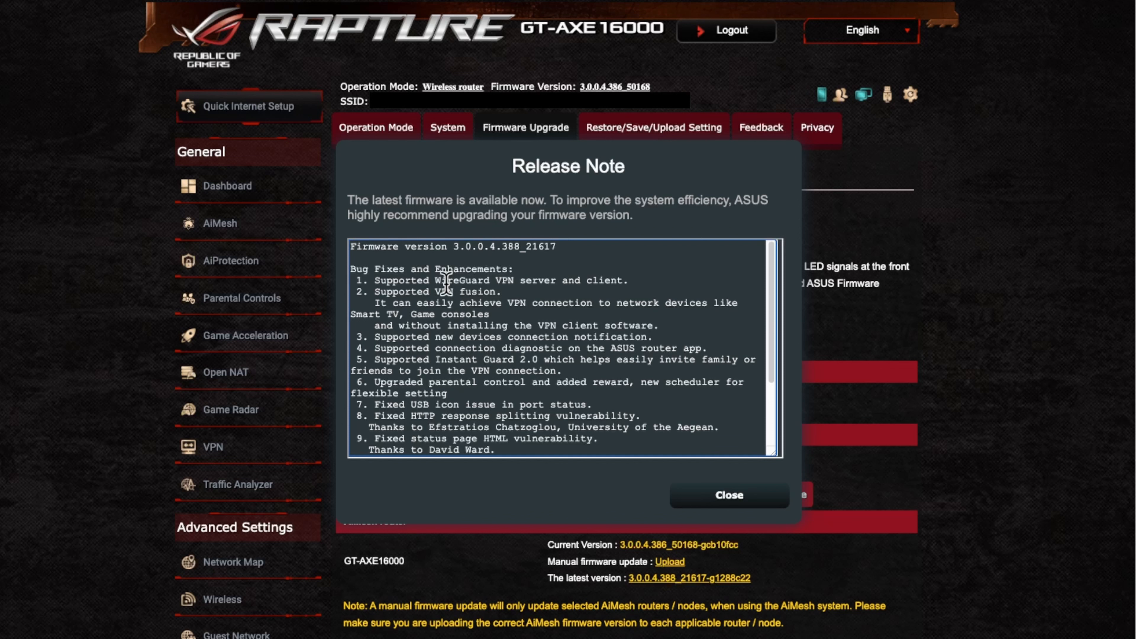
mouse_move(625, 238)
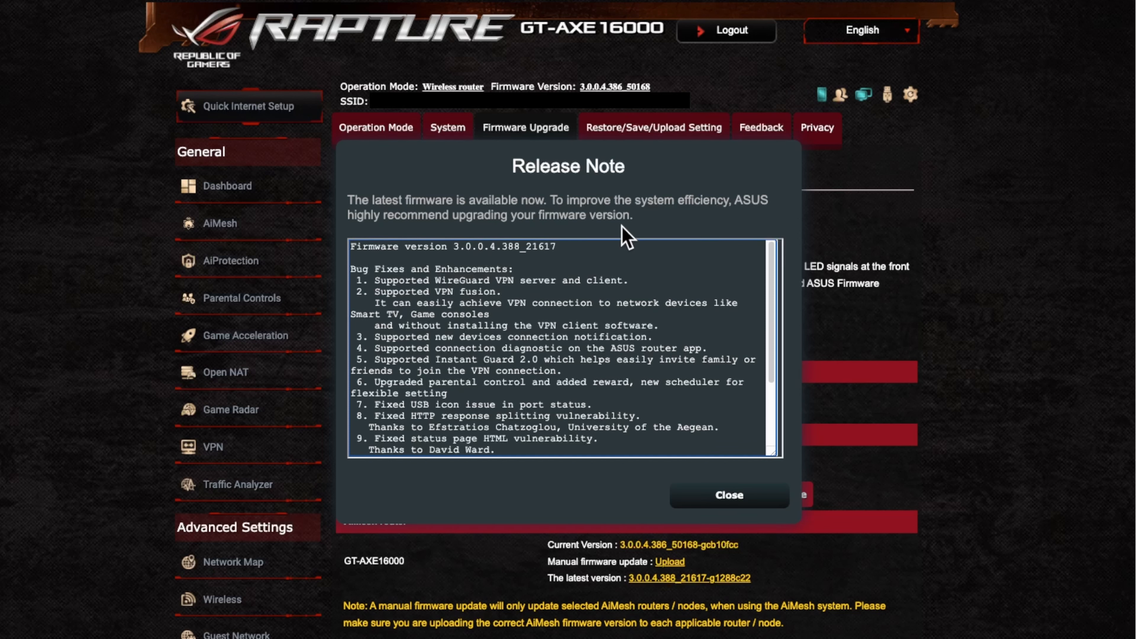
mouse_move(643, 223)
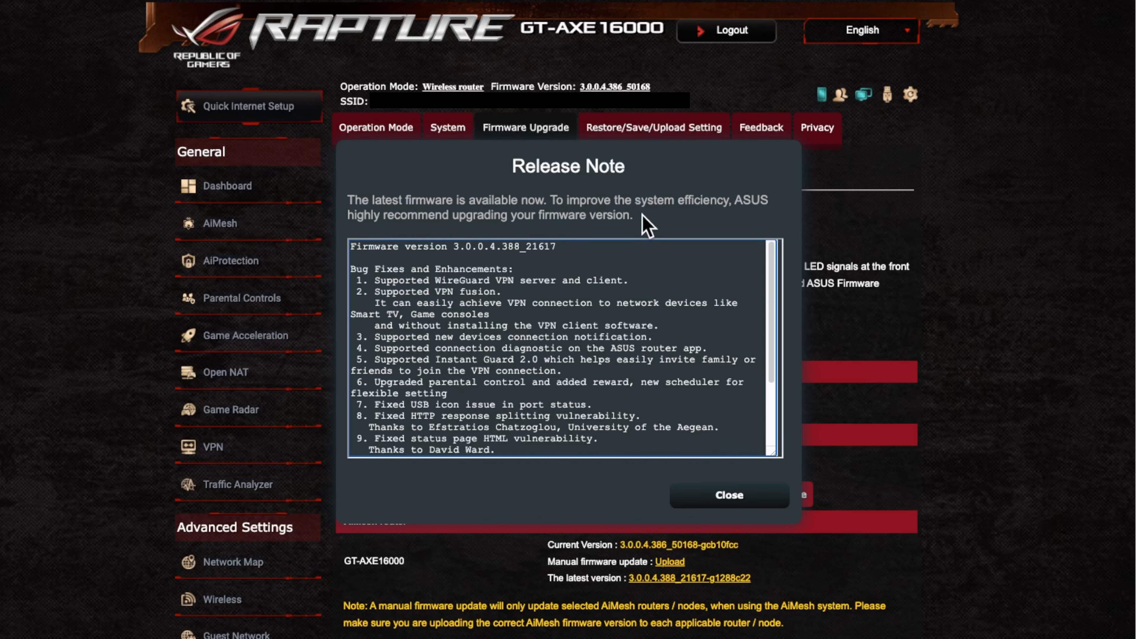
scroll(down, 3)
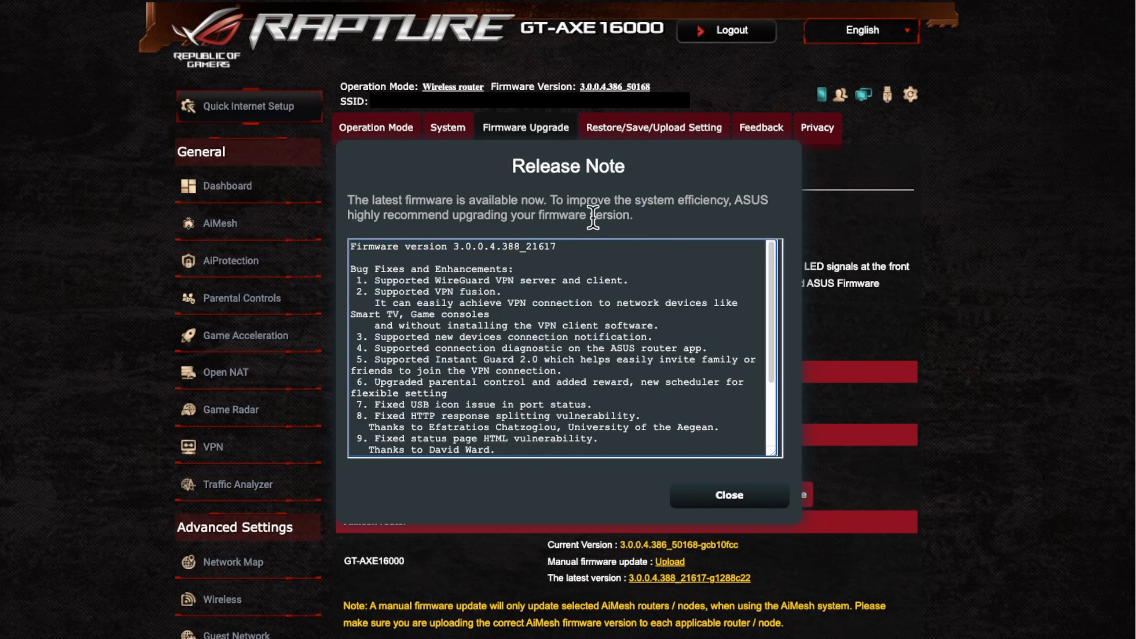
mouse_move(486, 268)
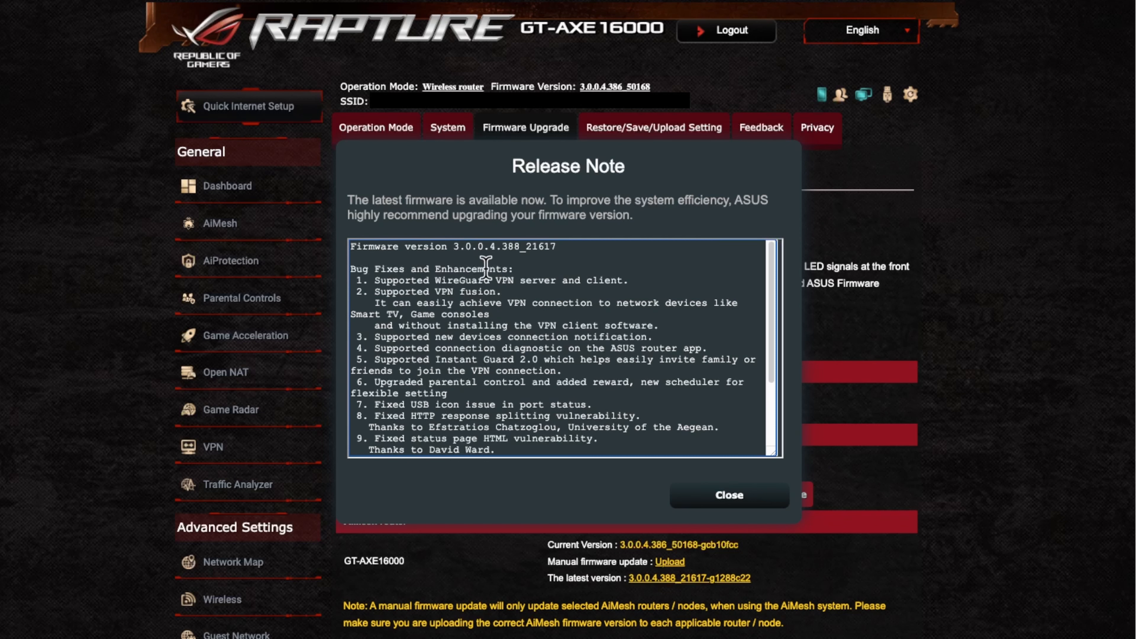
mouse_move(473, 419)
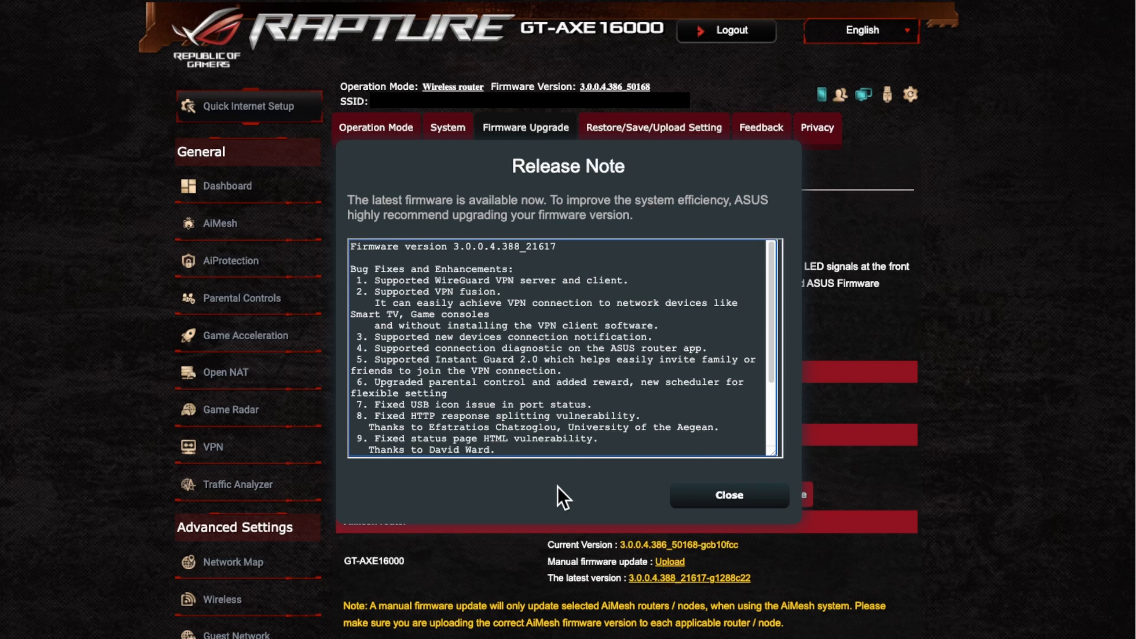
mouse_move(504, 254)
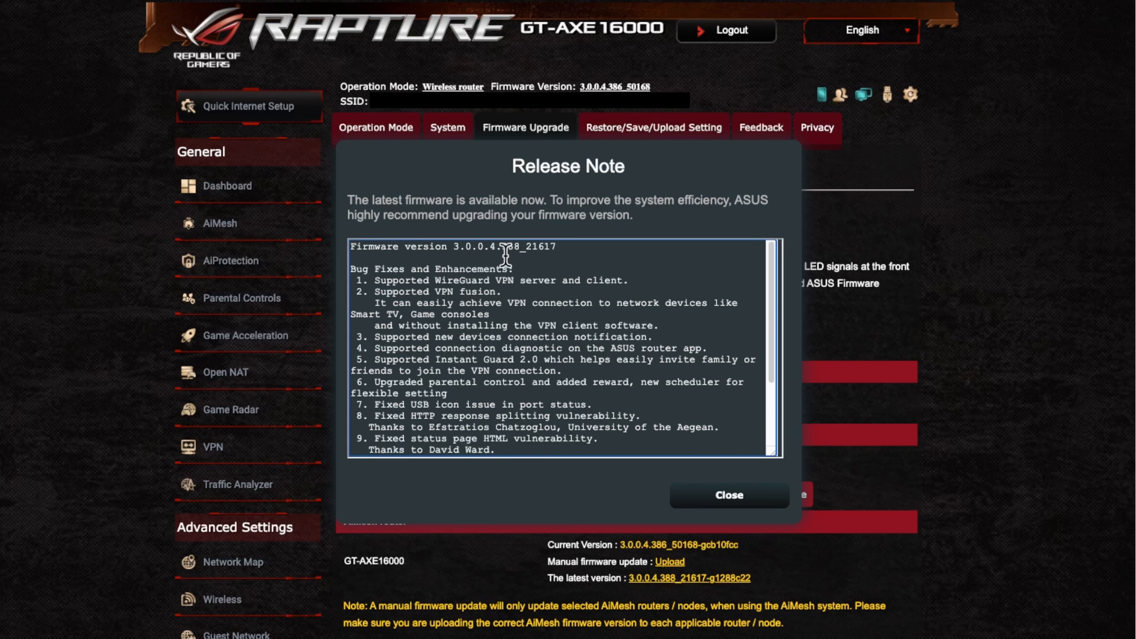
mouse_move(515, 452)
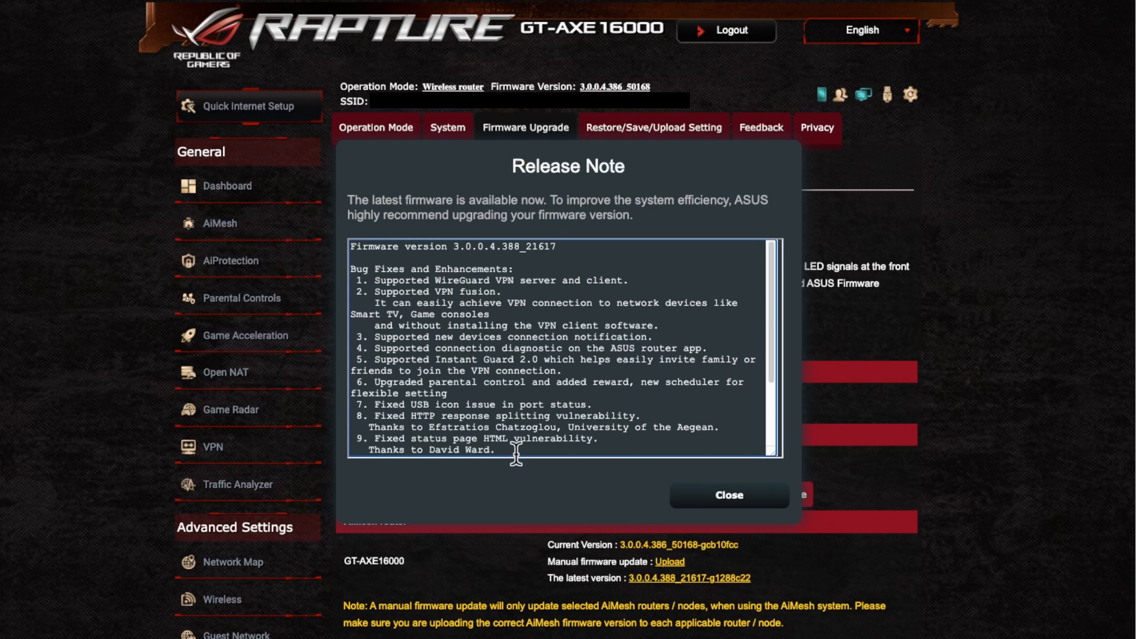
mouse_move(655, 228)
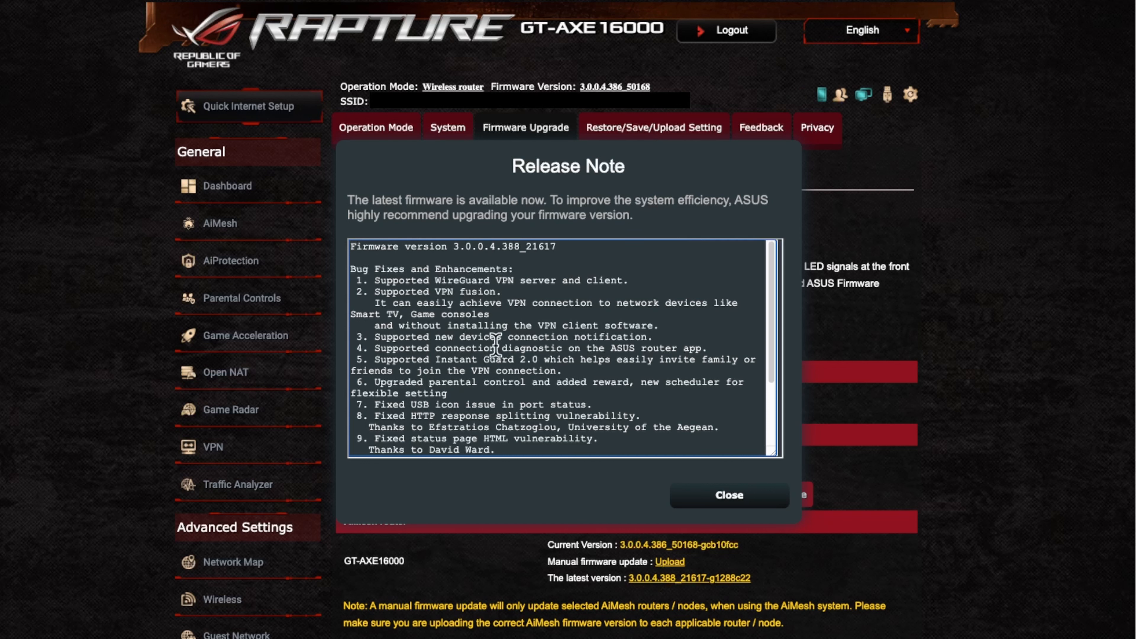
mouse_move(387, 263)
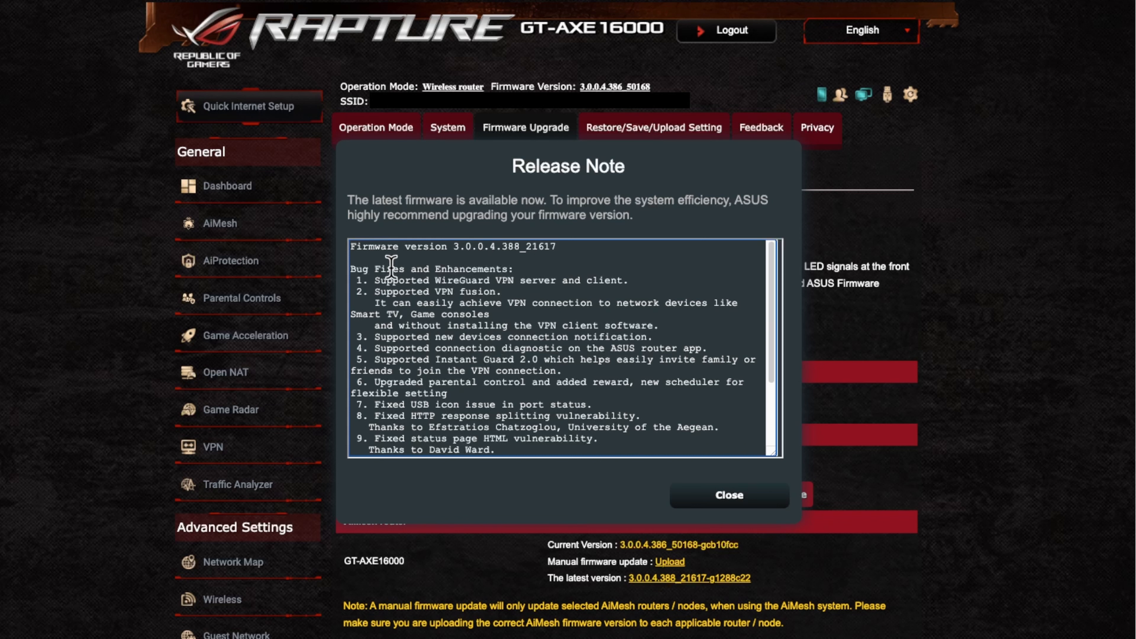
mouse_move(373, 274)
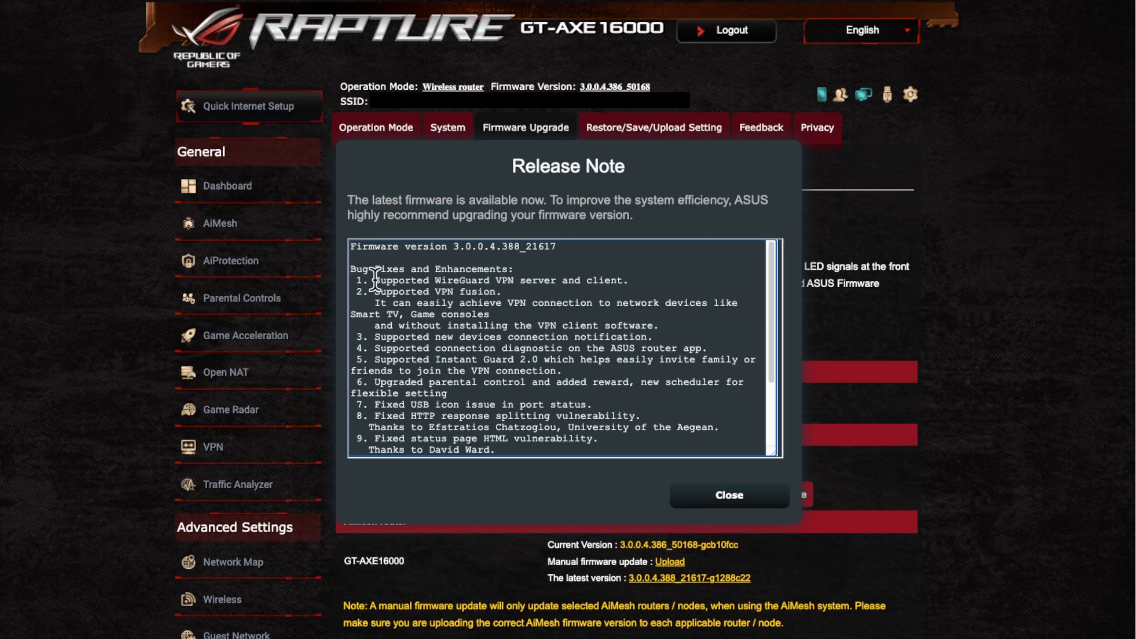
drag(375, 280, 510, 281)
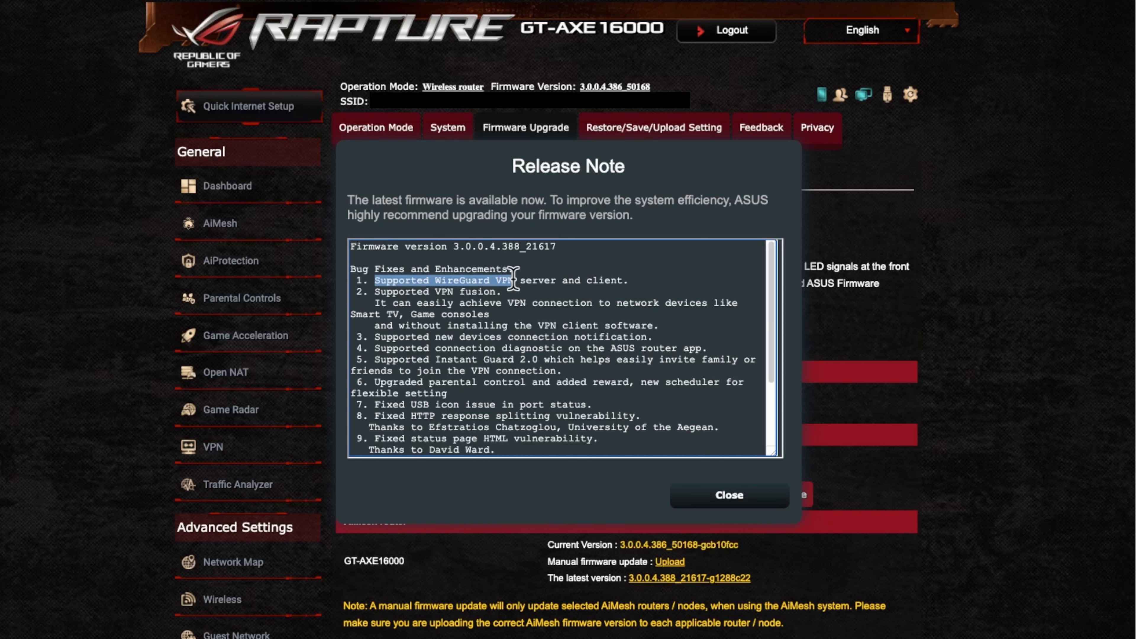
drag(507, 280, 623, 281)
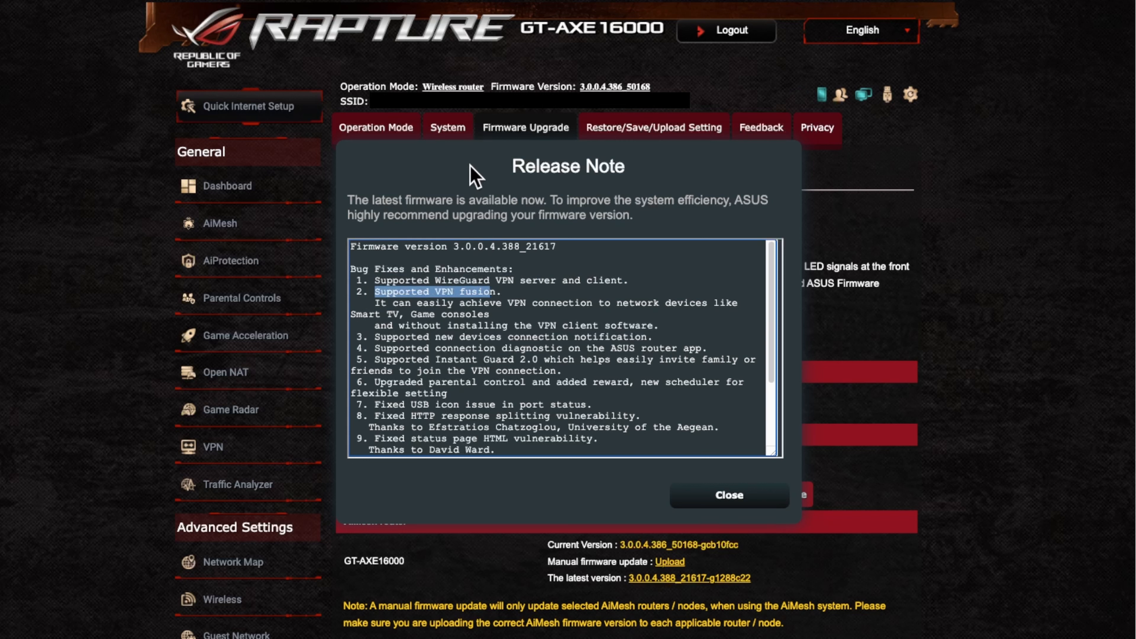
mouse_move(469, 303)
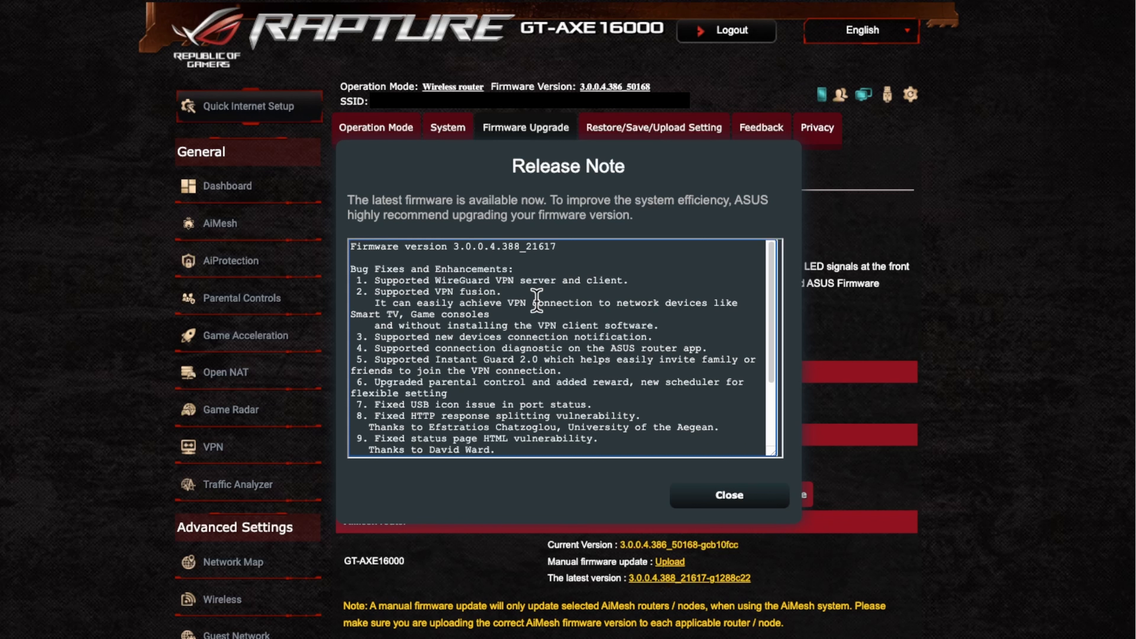
mouse_move(535, 312)
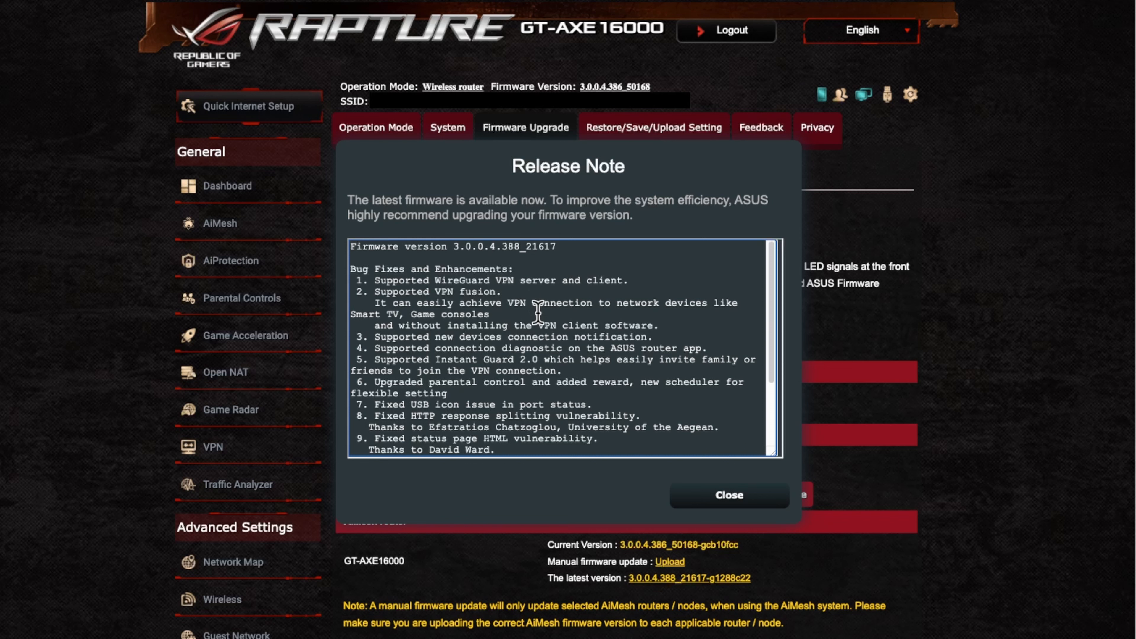
mouse_move(536, 333)
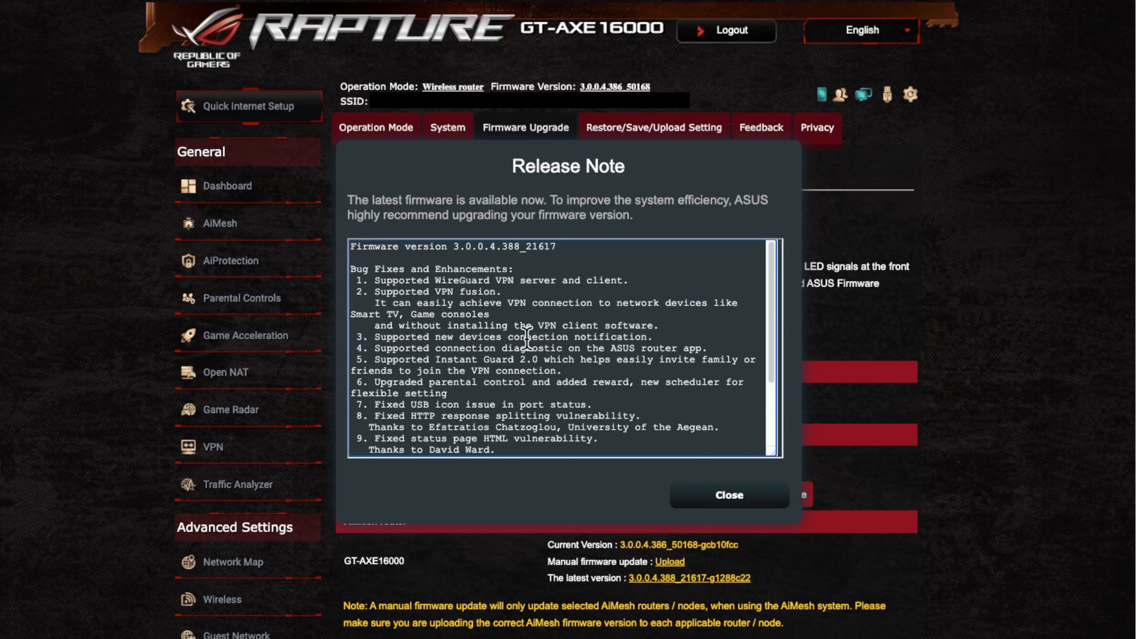
mouse_move(614, 339)
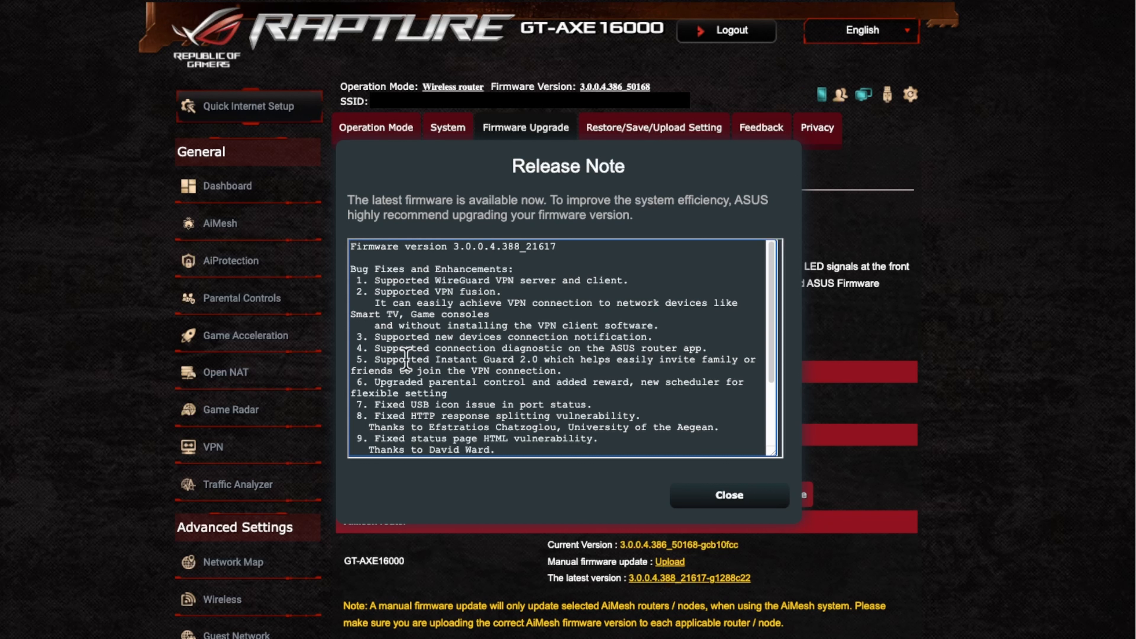
mouse_move(432, 355)
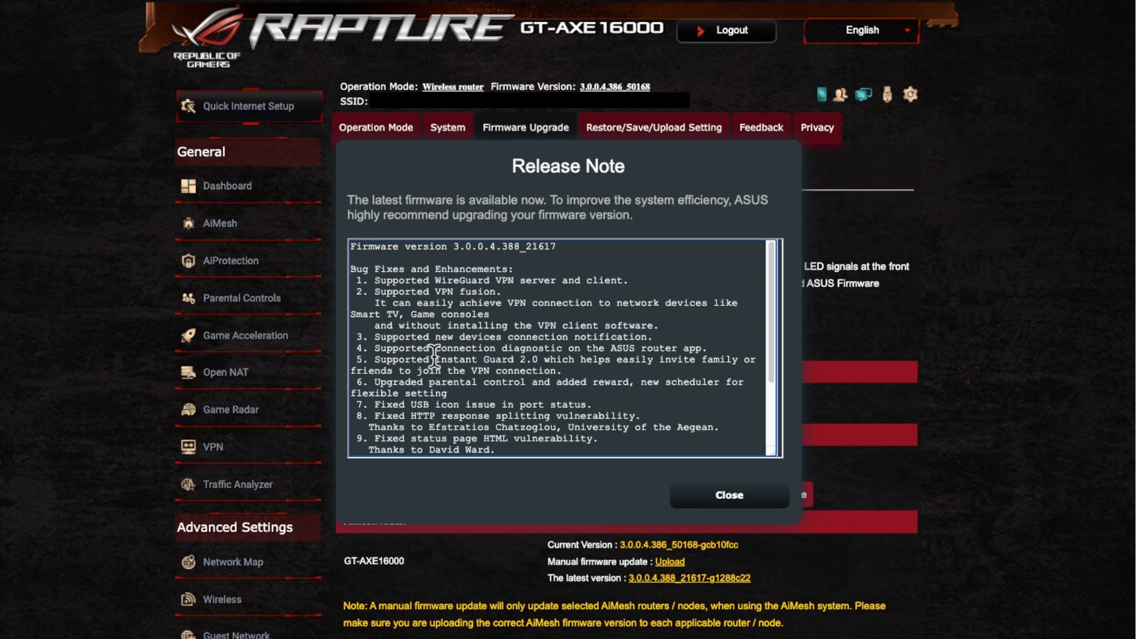
double_click(489, 361)
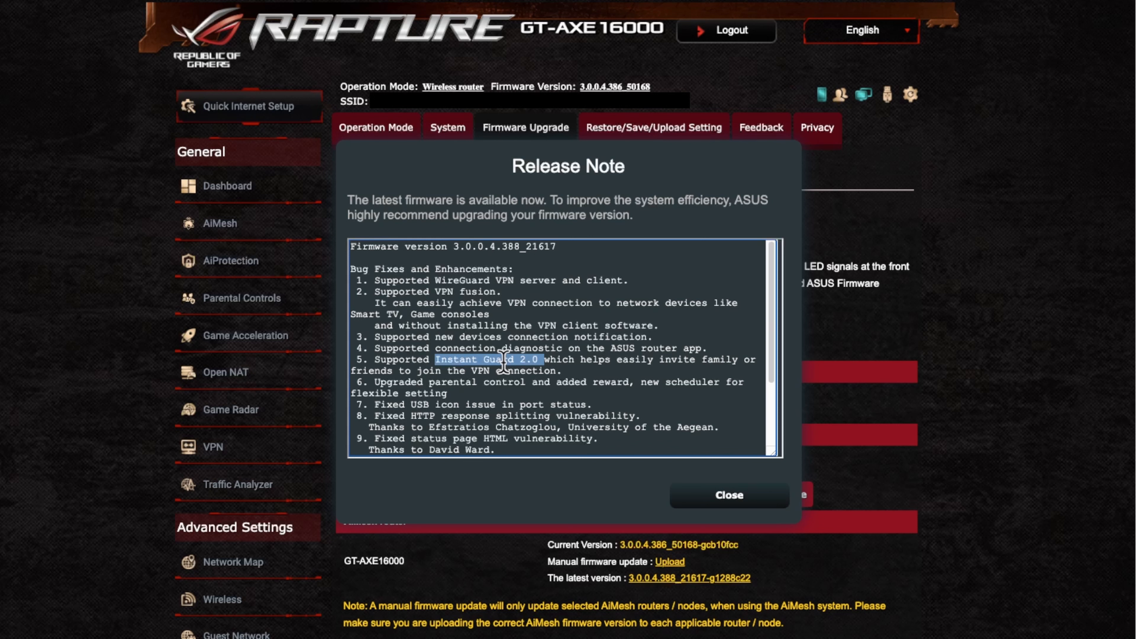
mouse_move(522, 387)
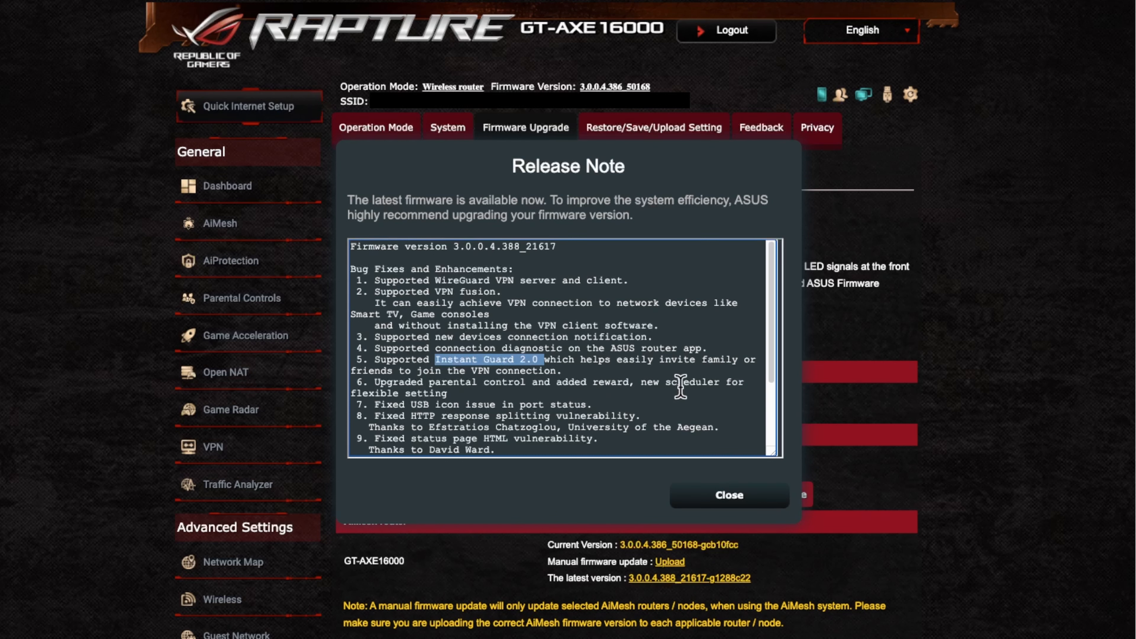
scroll(down, 3)
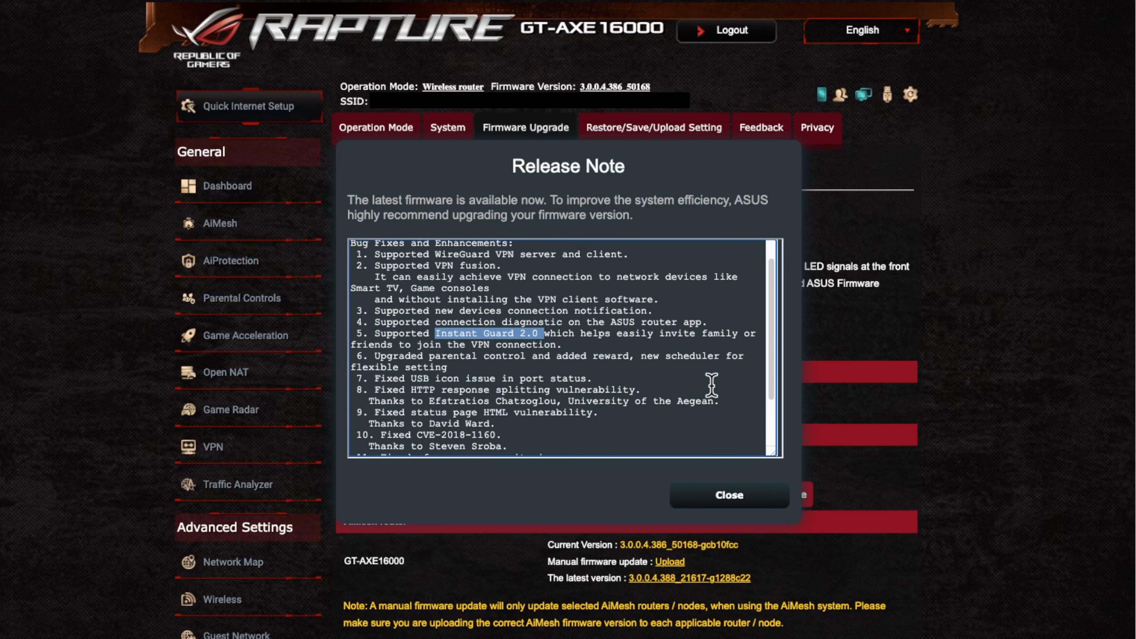
scroll(down, 3)
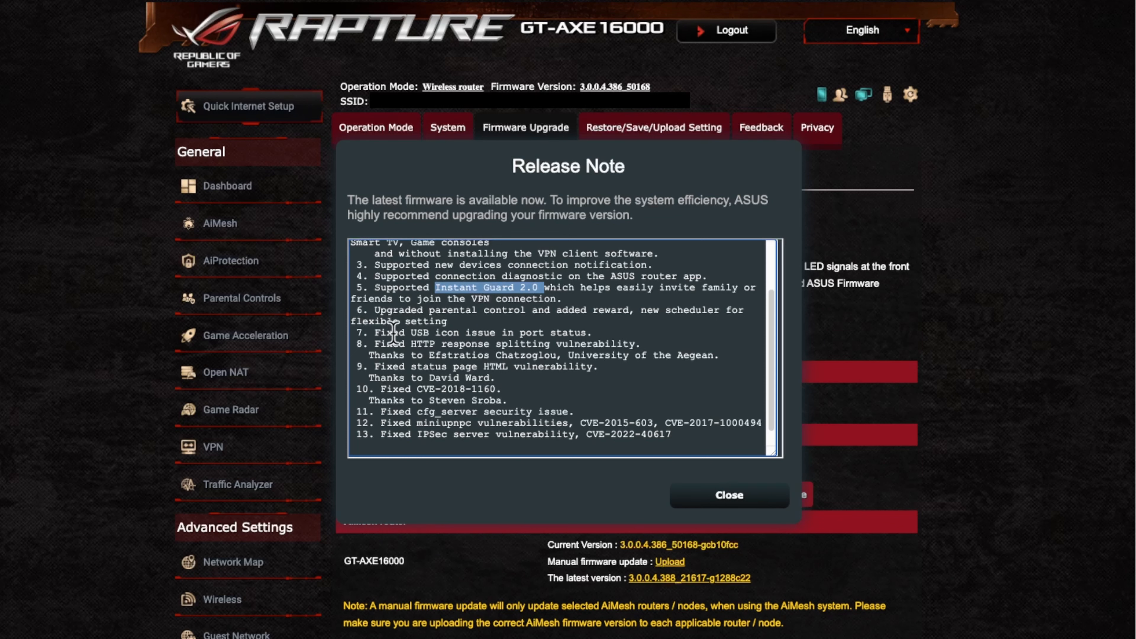
mouse_move(500, 337)
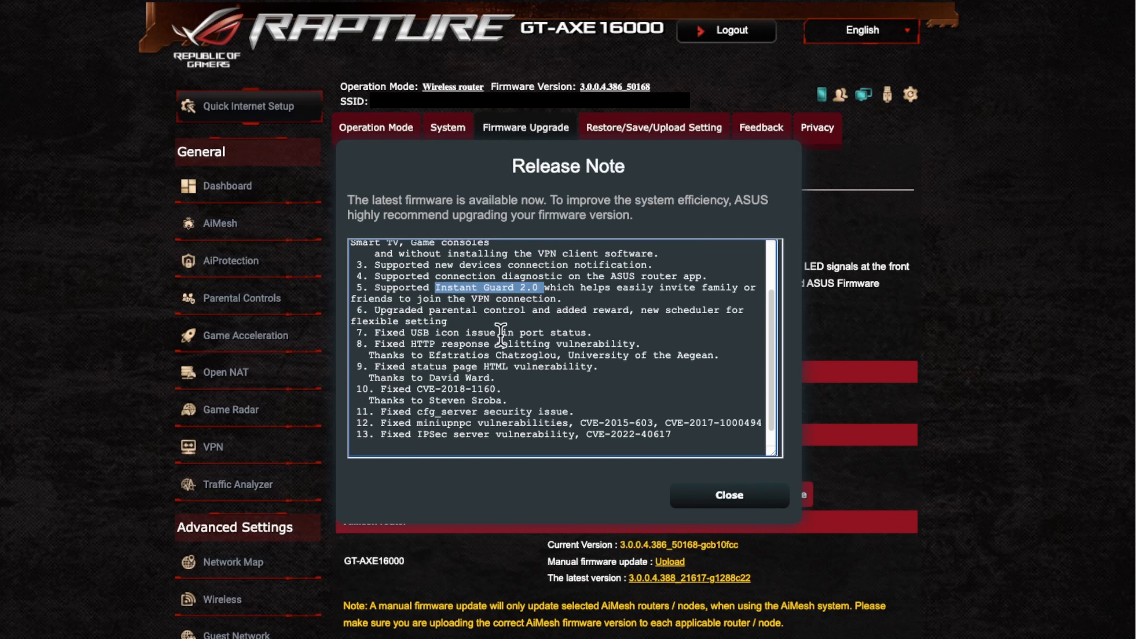
mouse_move(555, 326)
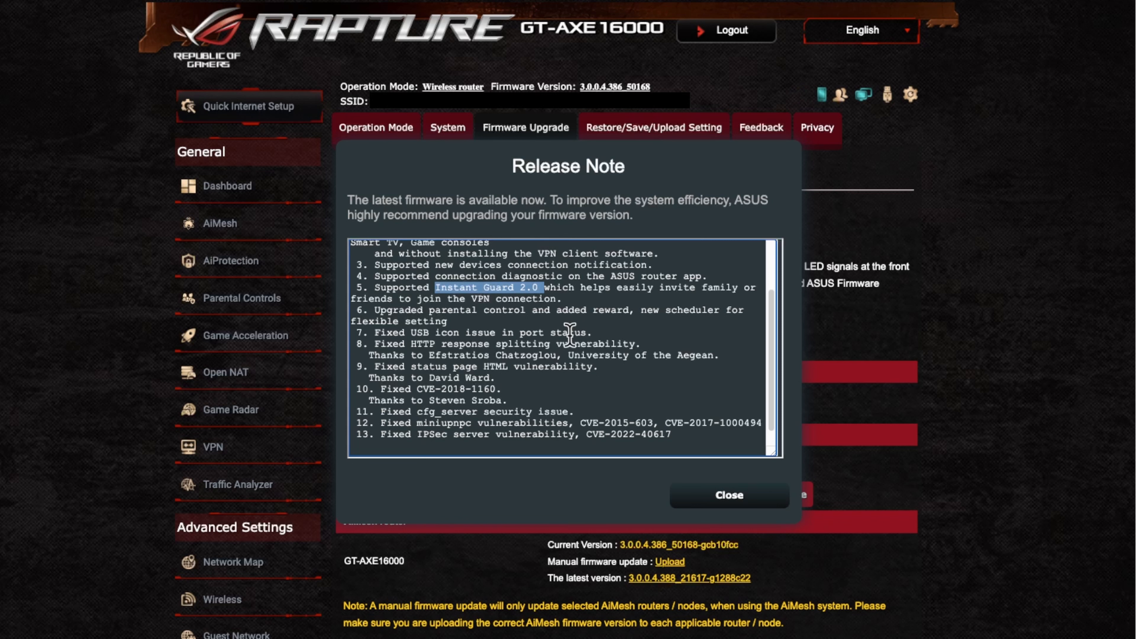
mouse_move(411, 343)
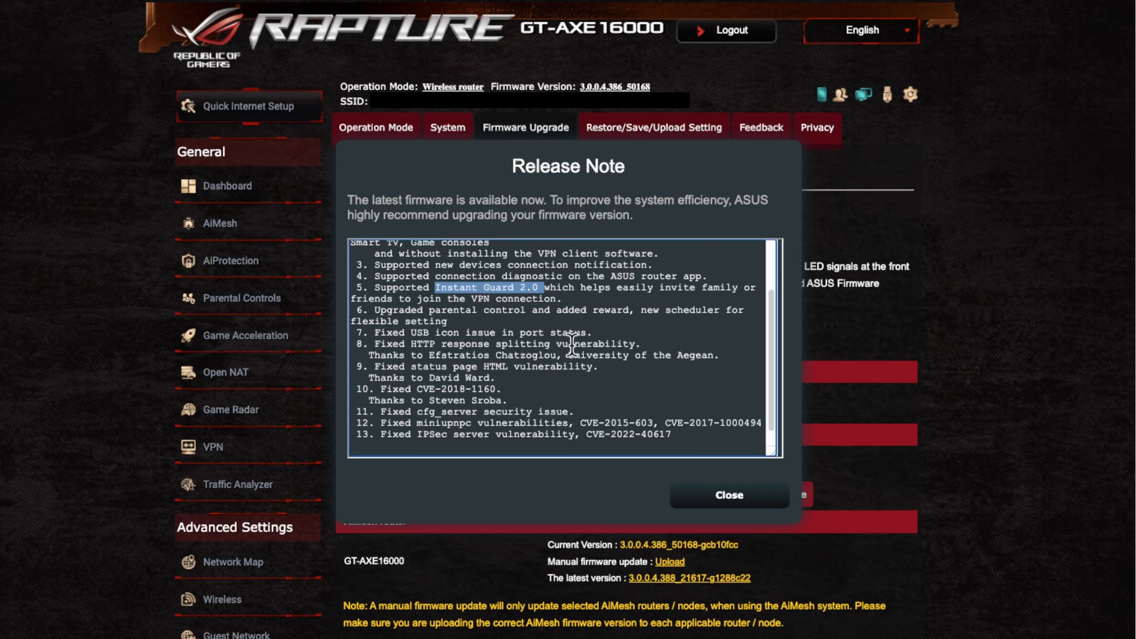
mouse_move(650, 360)
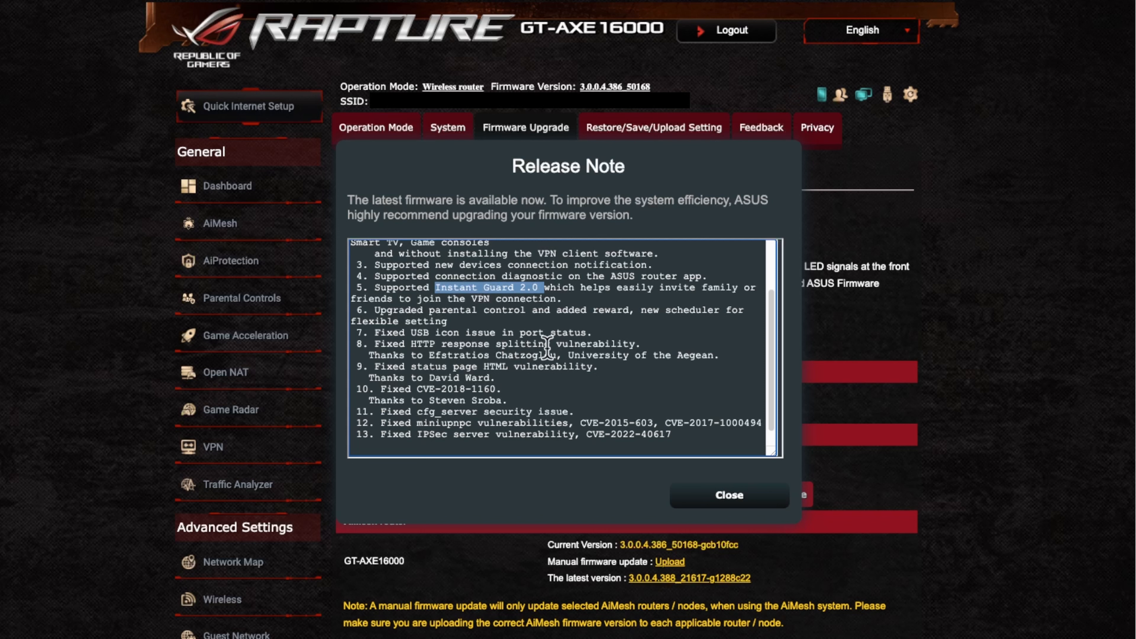
mouse_move(539, 348)
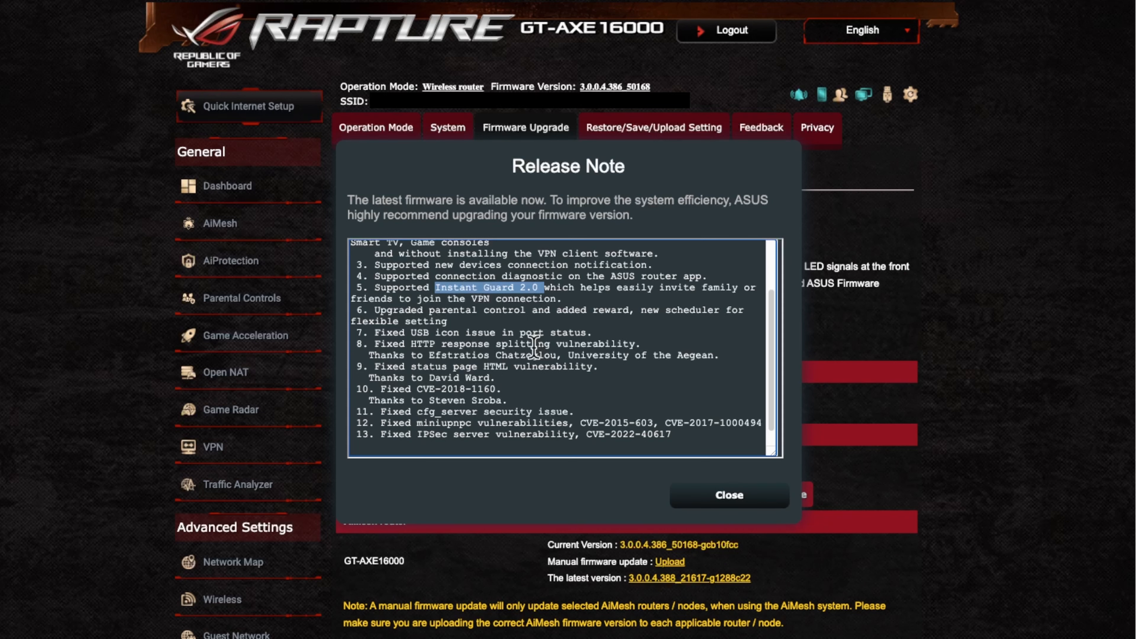
mouse_move(522, 374)
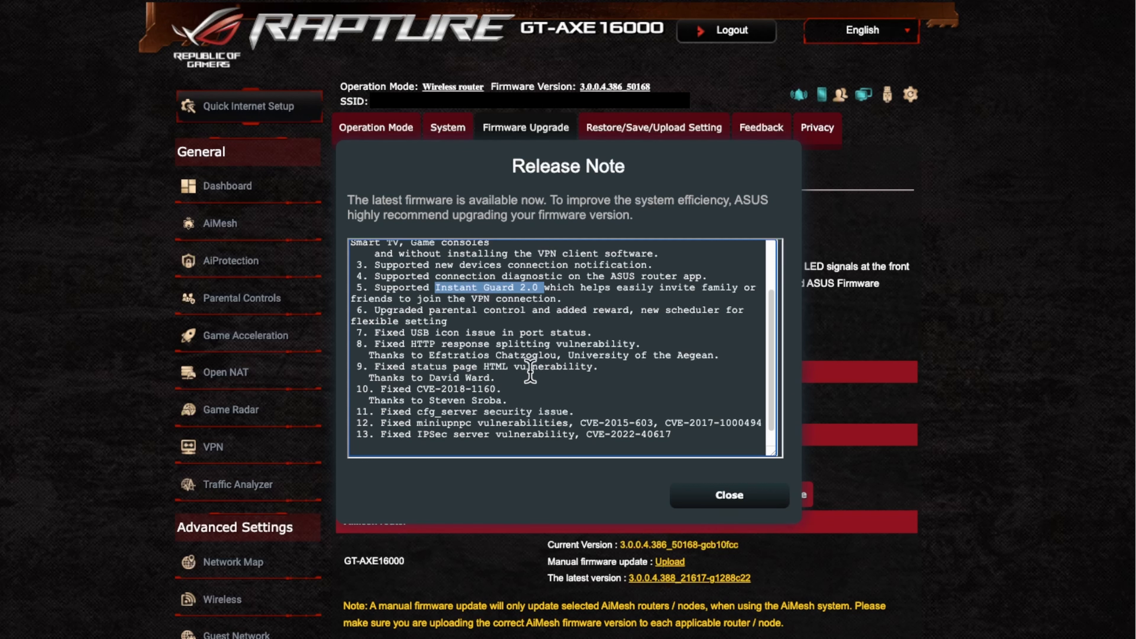
mouse_move(533, 383)
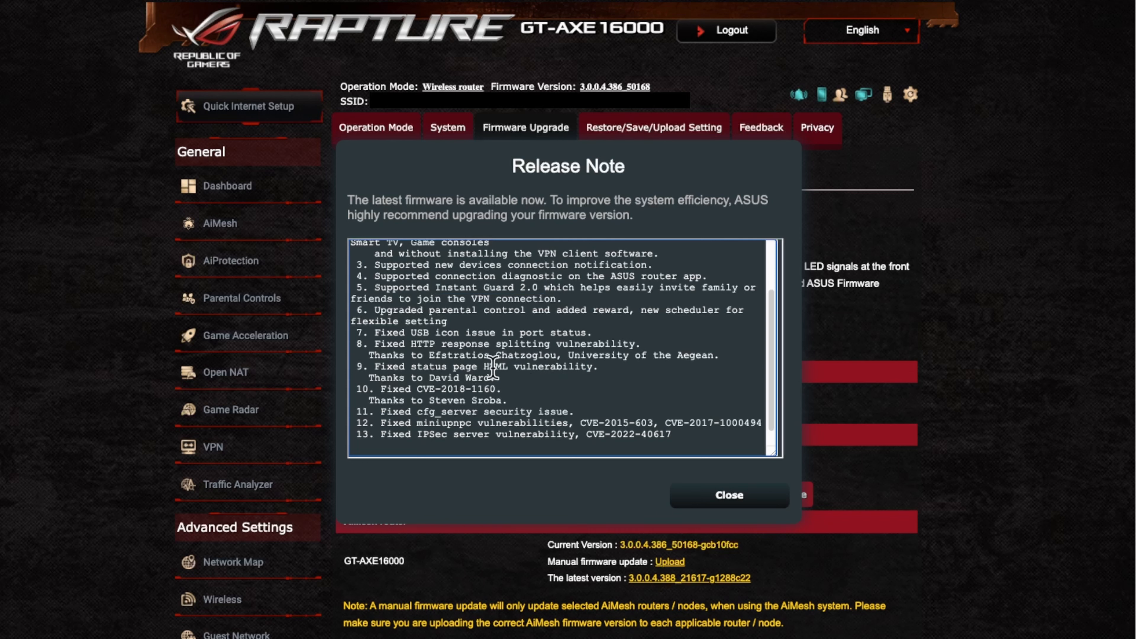
mouse_move(373, 598)
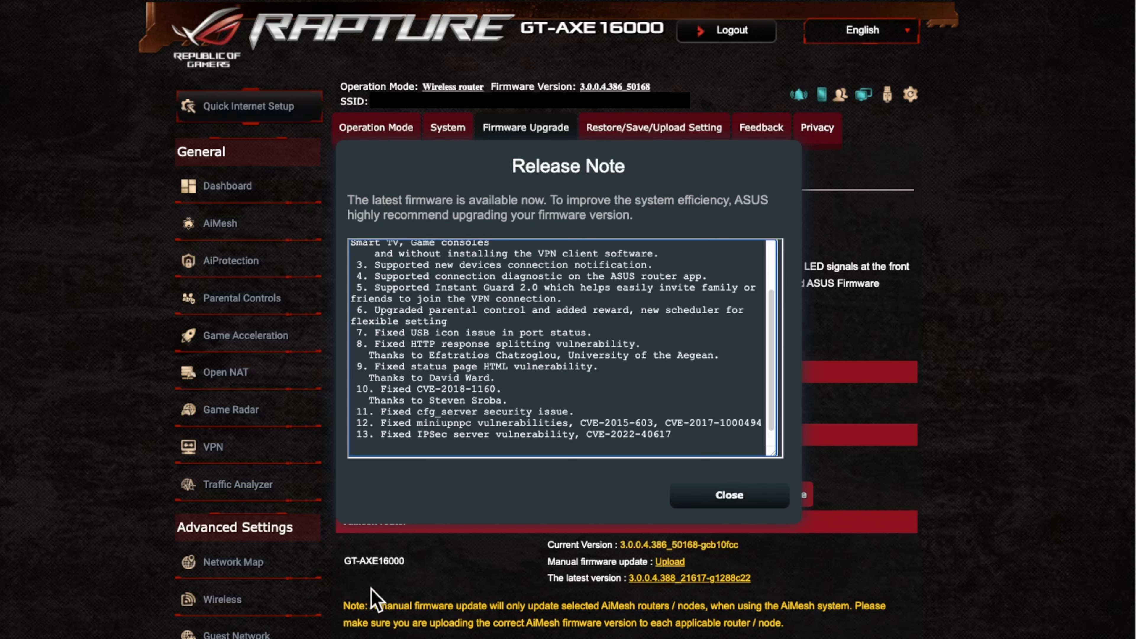
mouse_move(597, 366)
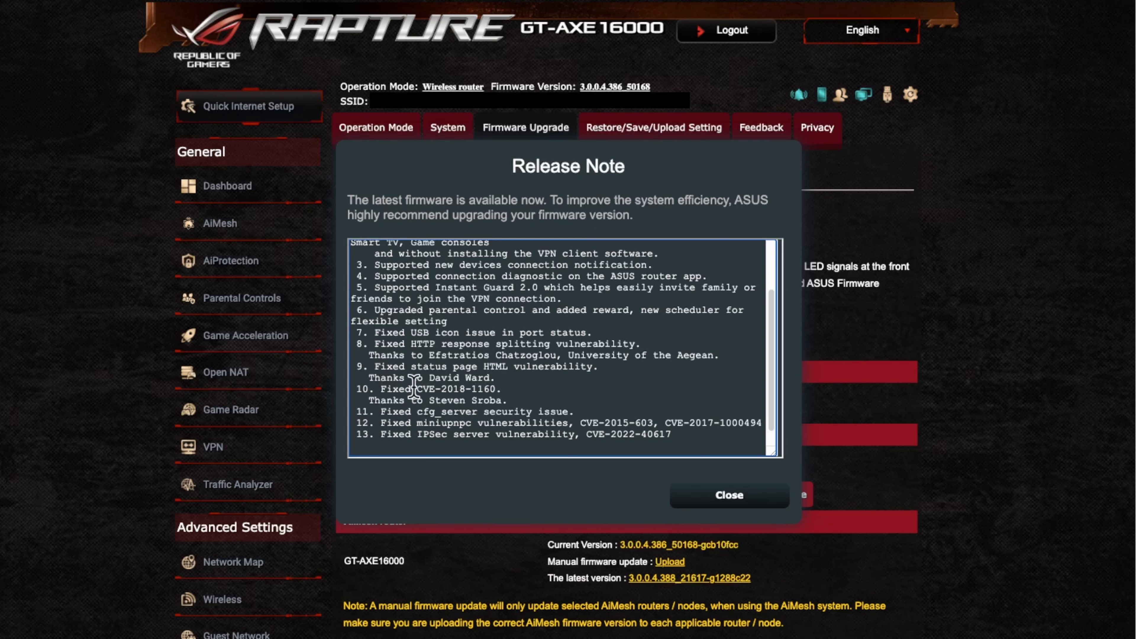
mouse_move(485, 378)
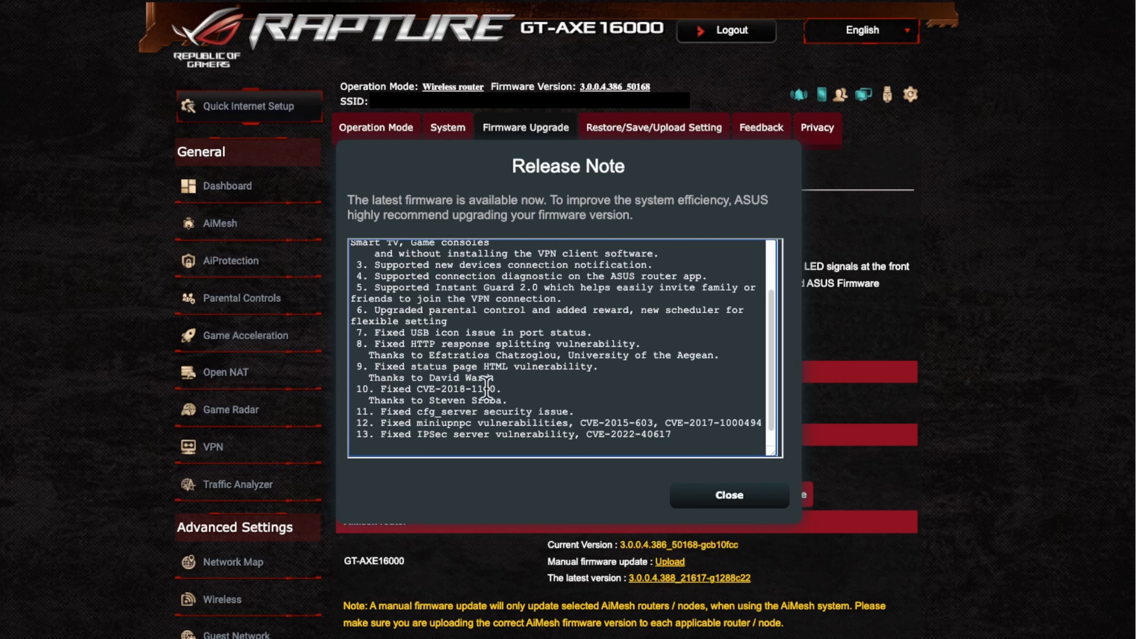
mouse_move(467, 420)
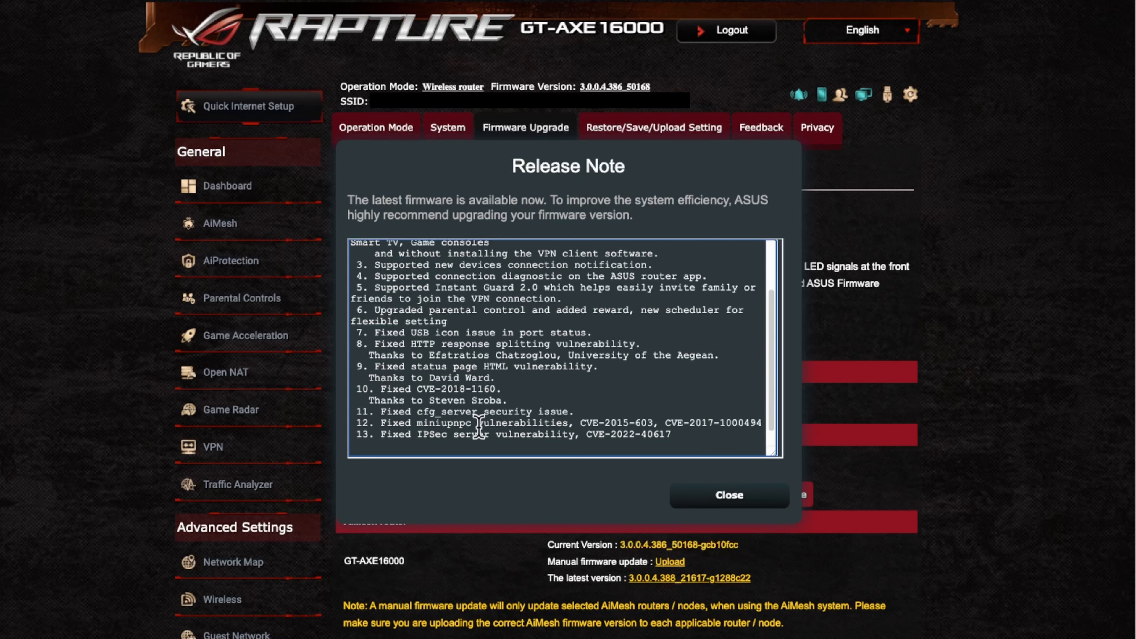
mouse_move(503, 426)
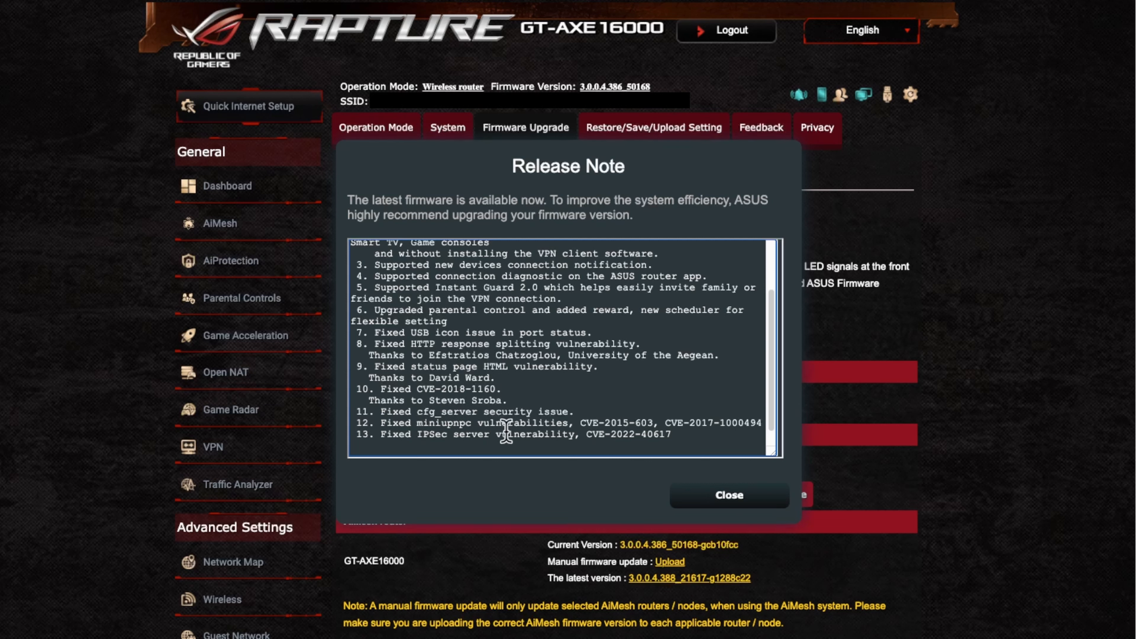
mouse_move(443, 433)
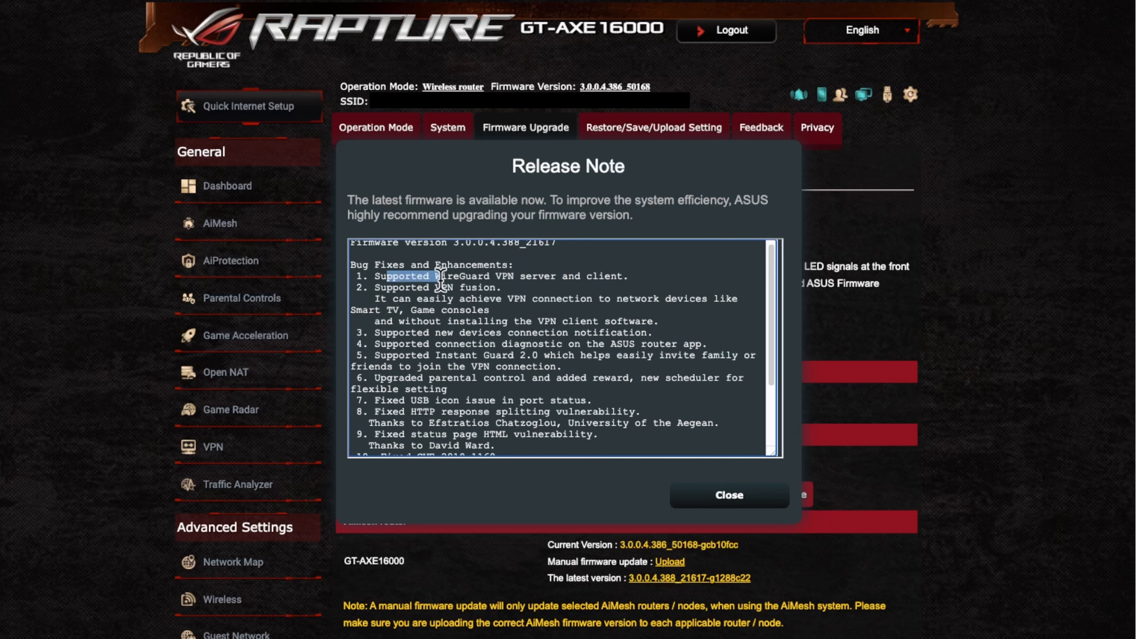
Step: Highlight the 'Supported WireGuard VPN server and client' line in the release note
drag(435, 276, 587, 277)
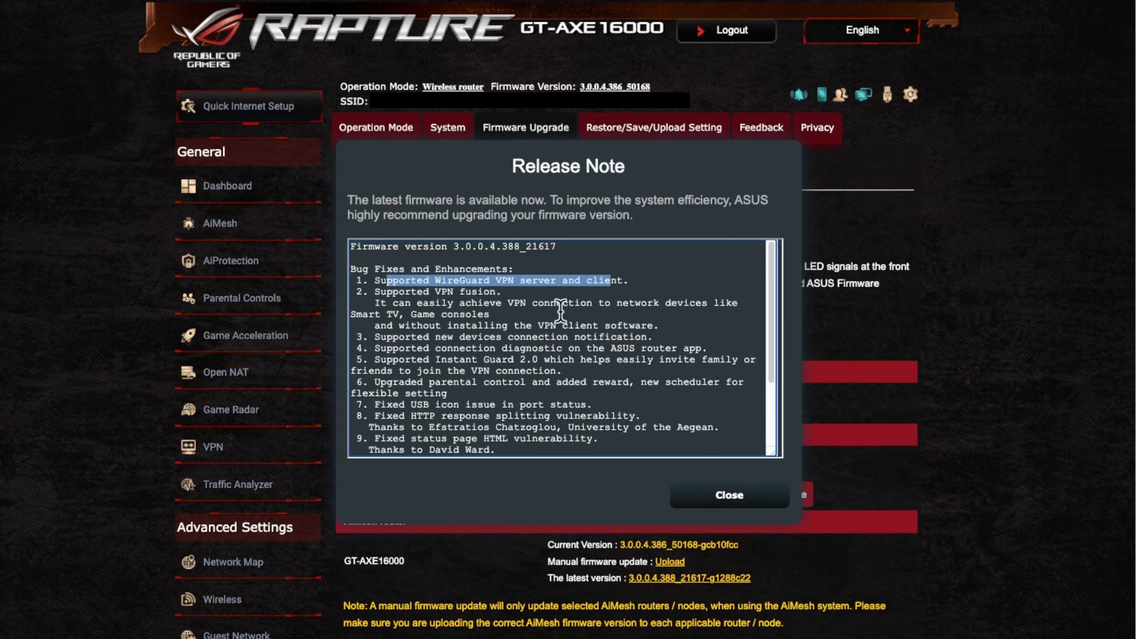
mouse_move(523, 246)
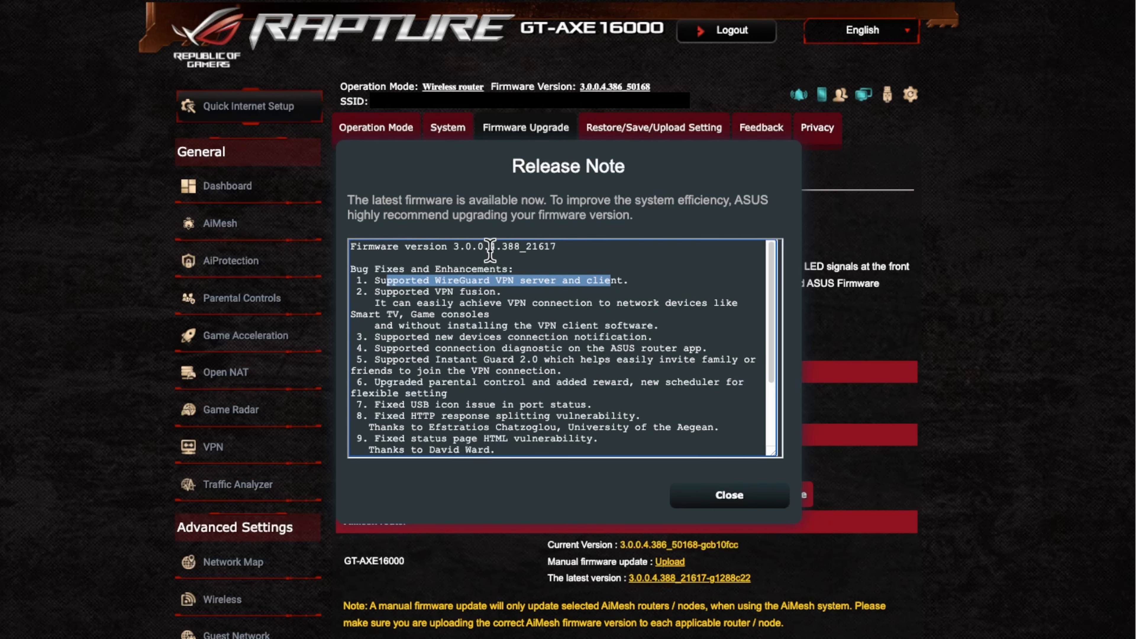
mouse_move(526, 249)
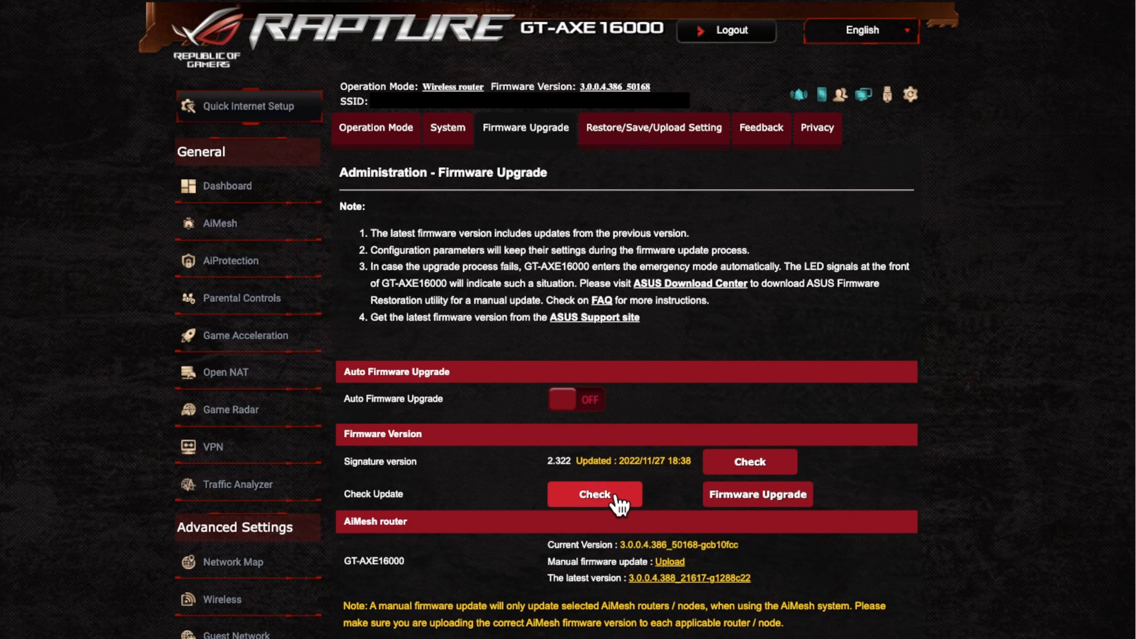
mouse_move(756, 494)
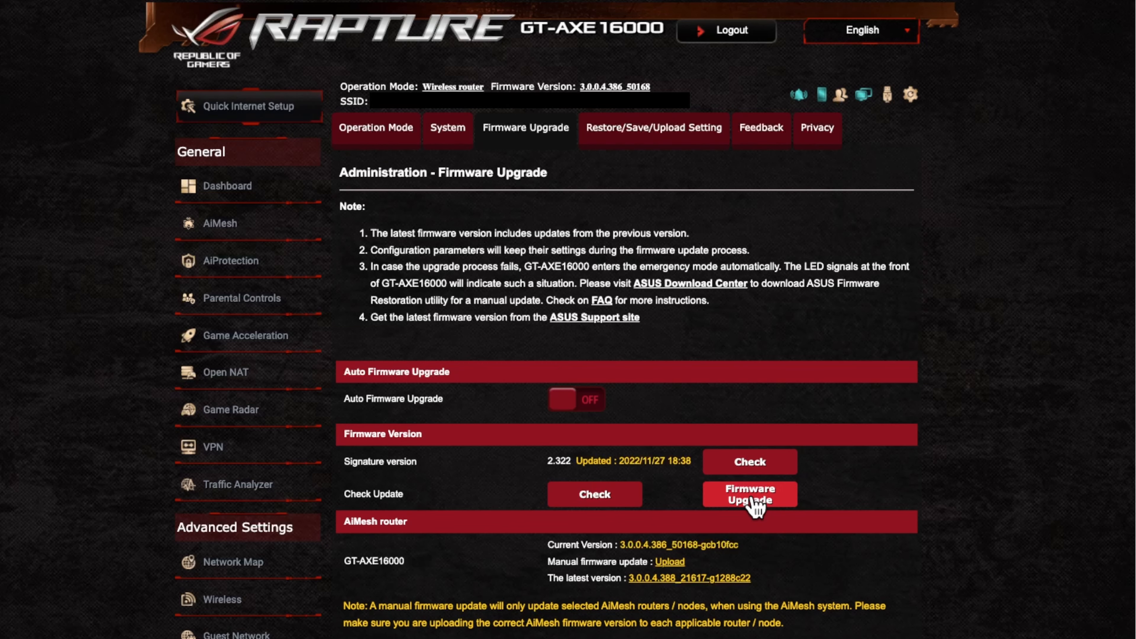
Step: Start the firmware upgrade to 3.0.0.4.388_21617 from the Administration page
click(750, 493)
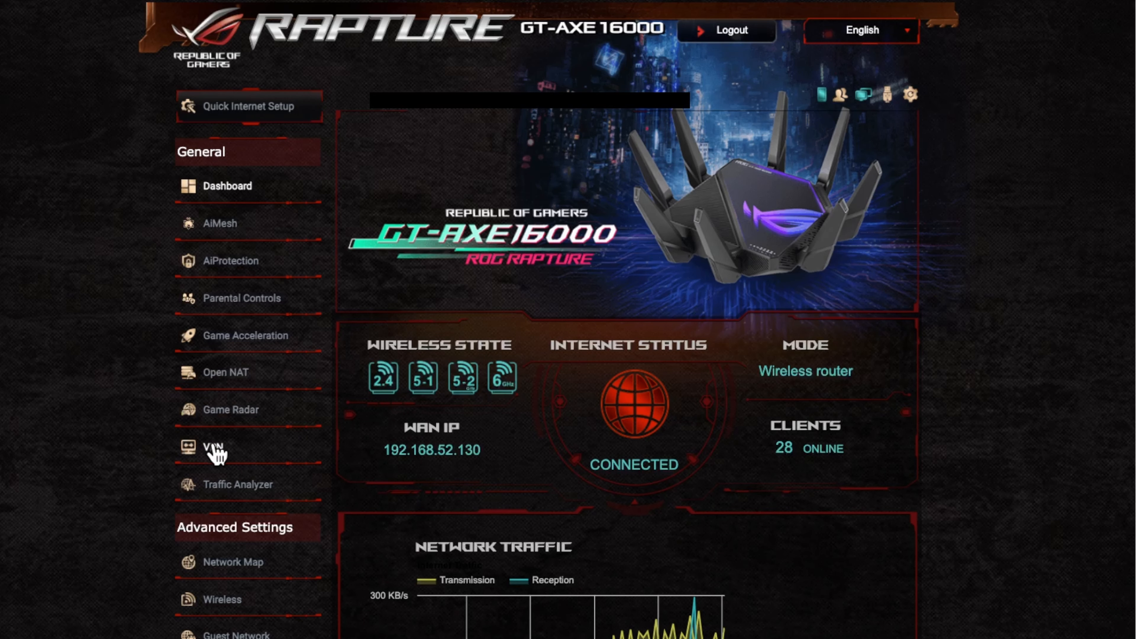
Step: Go to the VPN Server page listing PPTP, OpenVPN, IPSec VPN and WireGuard VPN
click(214, 447)
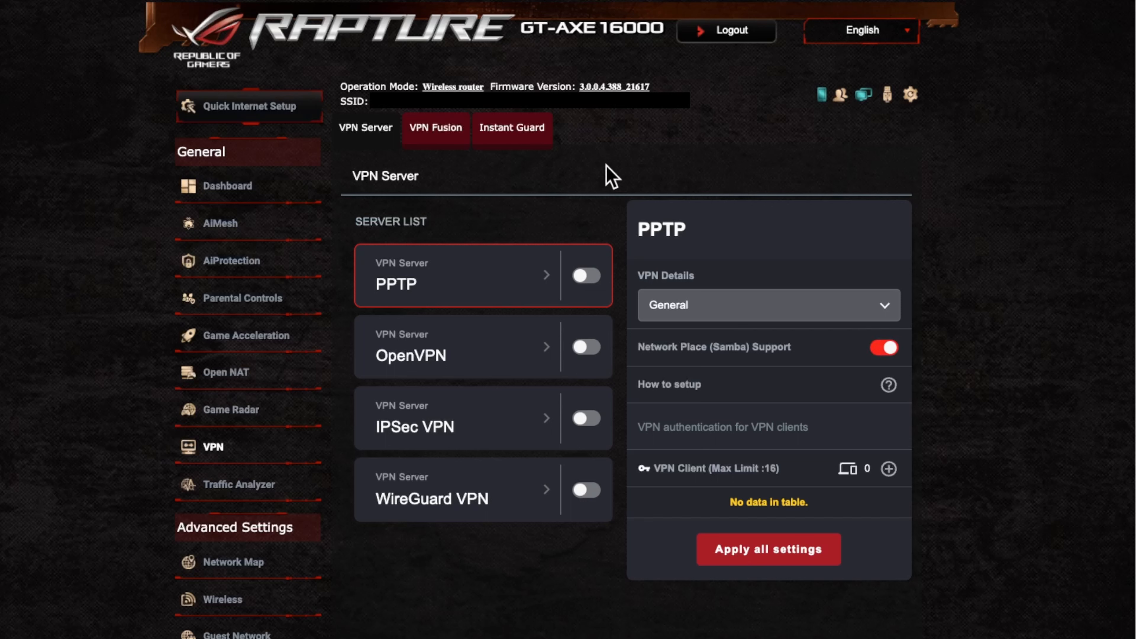
mouse_move(380, 137)
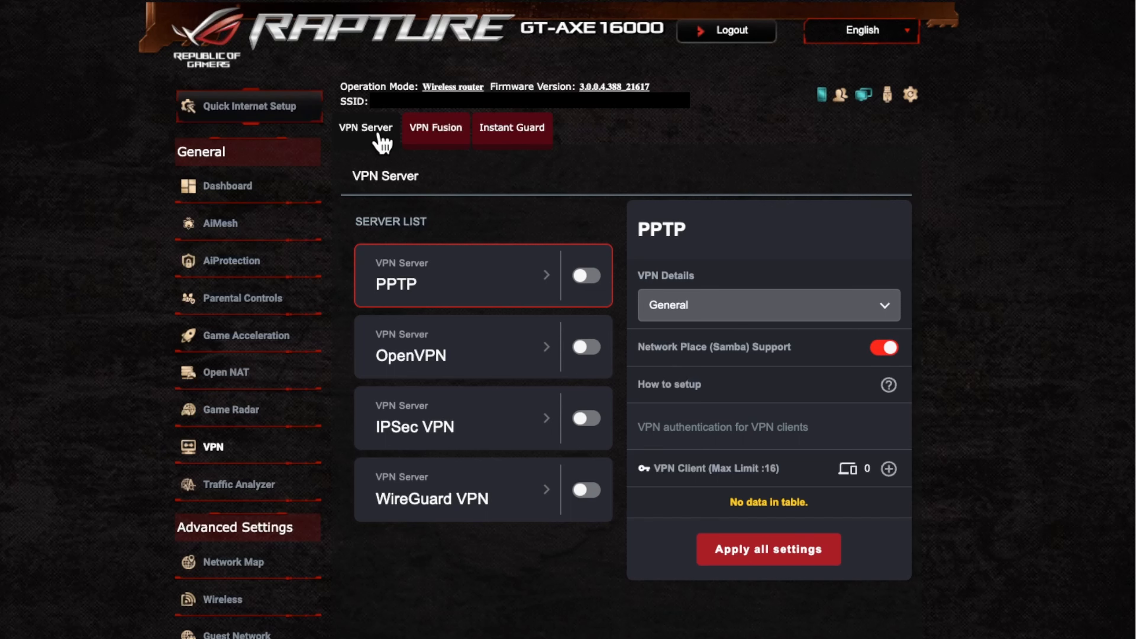
mouse_move(904, 534)
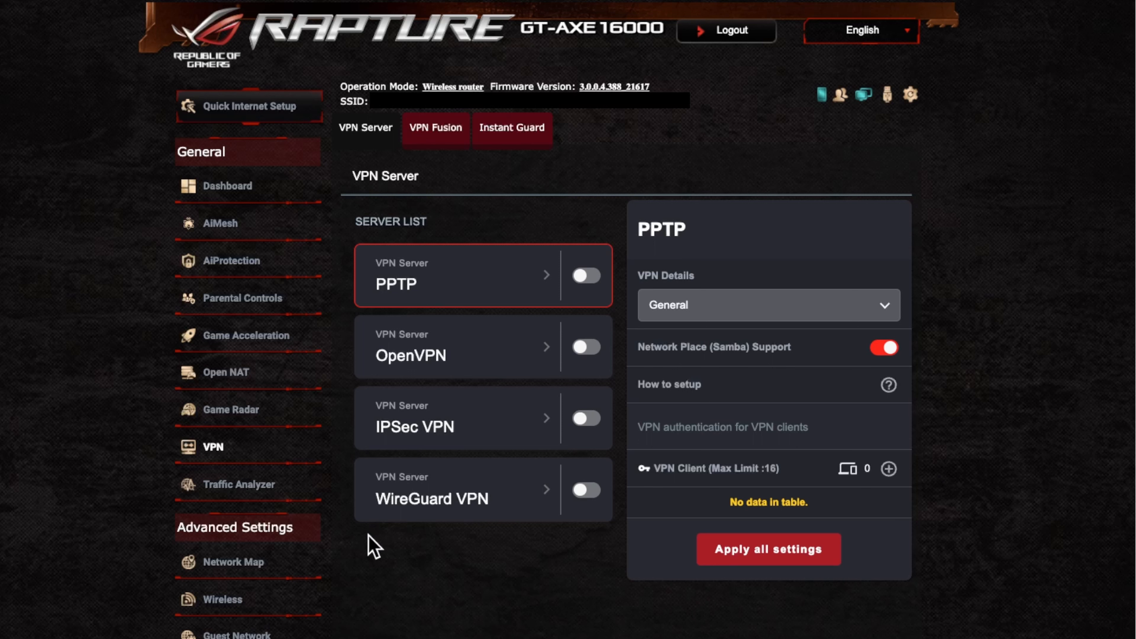
mouse_move(455, 497)
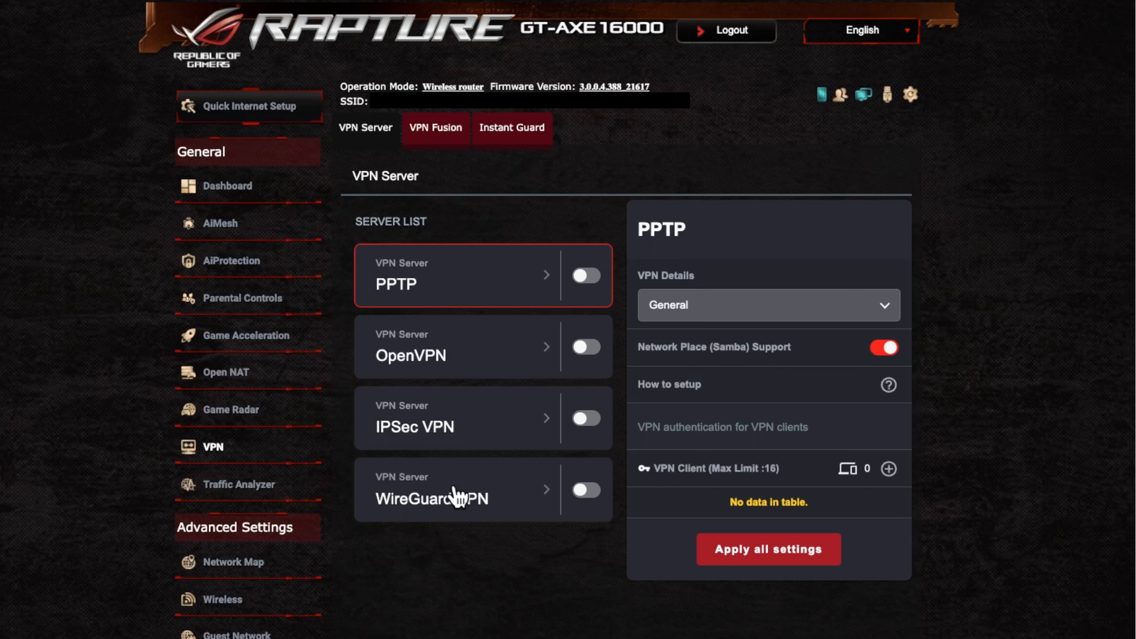
mouse_move(541, 498)
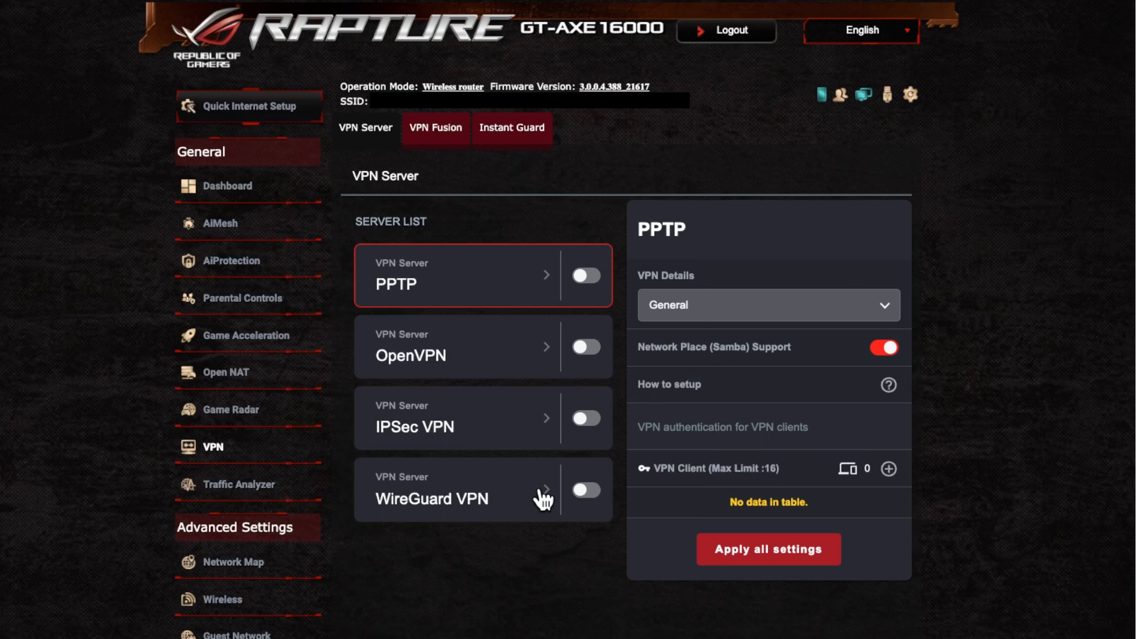
mouse_move(435, 498)
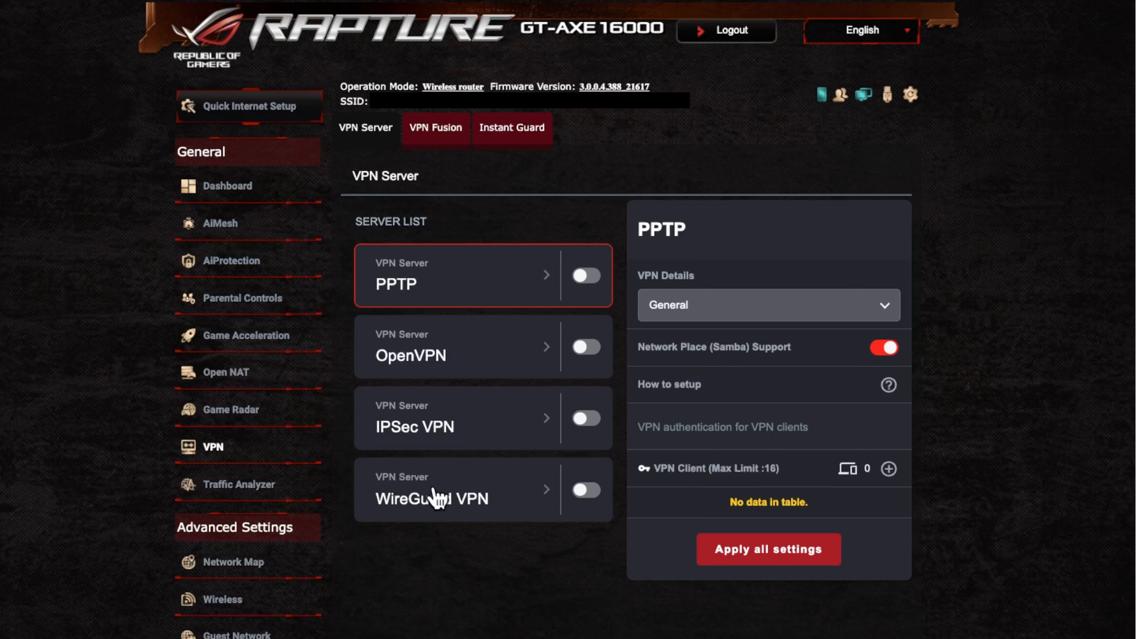
Step: Select OpenVPN in the Server List to show its settings with one client listed
click(449, 355)
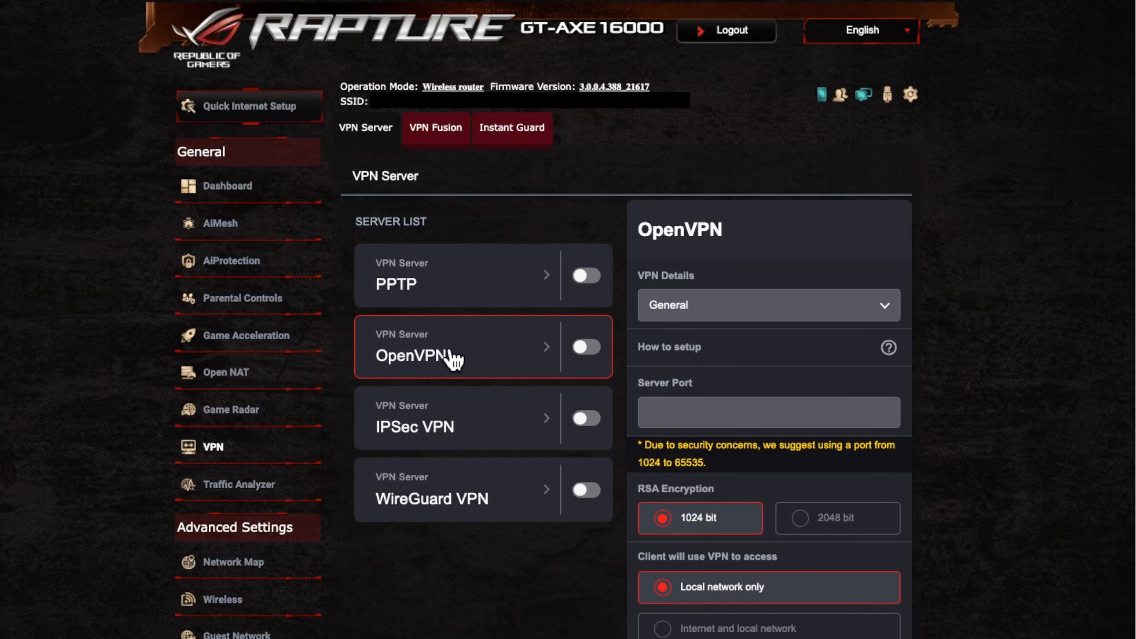
scroll(down, 3)
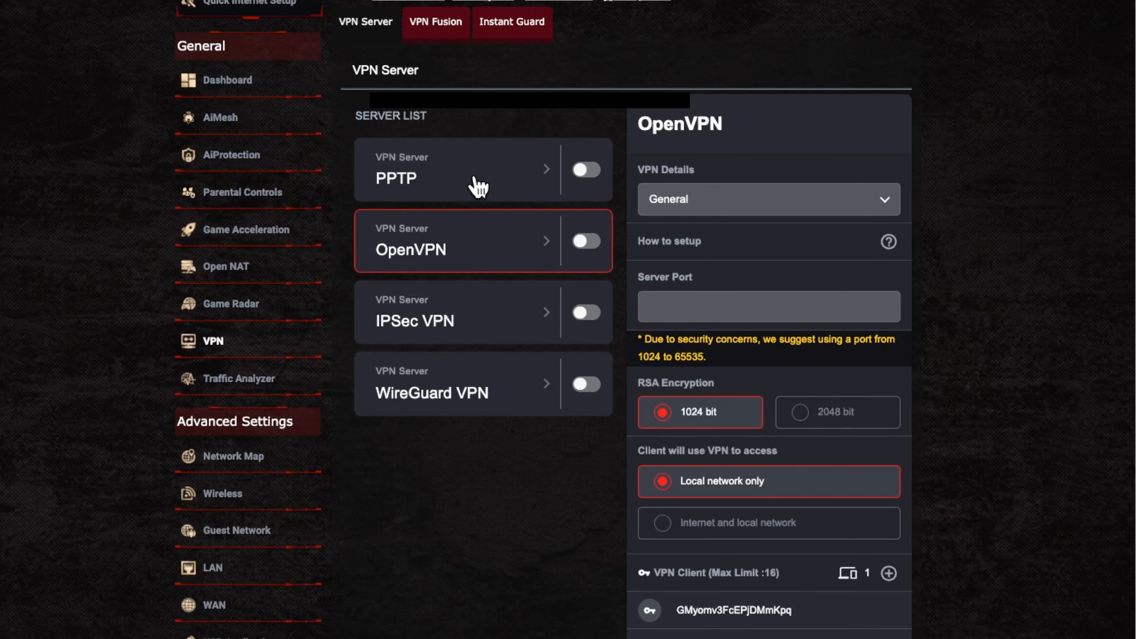
mouse_move(481, 319)
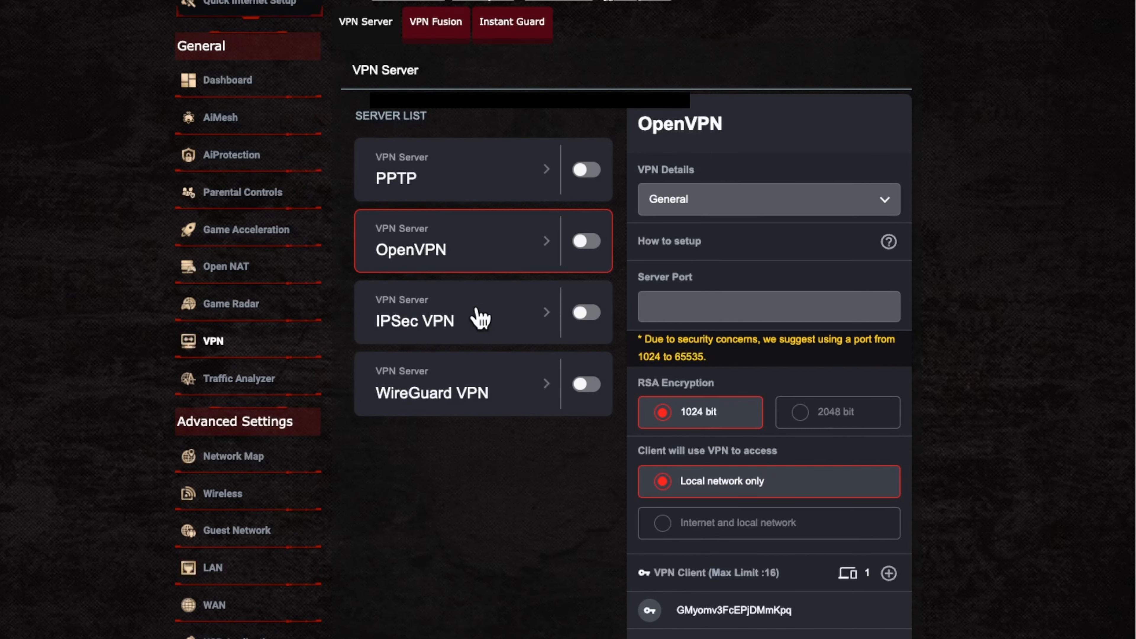
Step: Select WireGuard VPN to show its settings: tunnel 10.6.0.1/32, listen port 51820
click(464, 384)
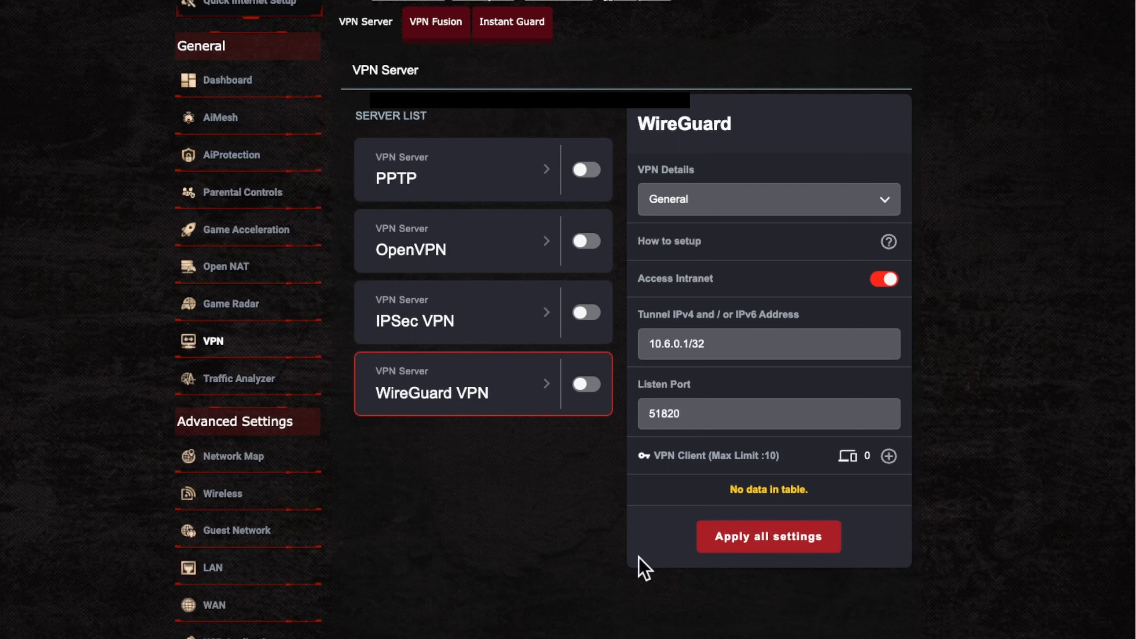
mouse_move(759, 224)
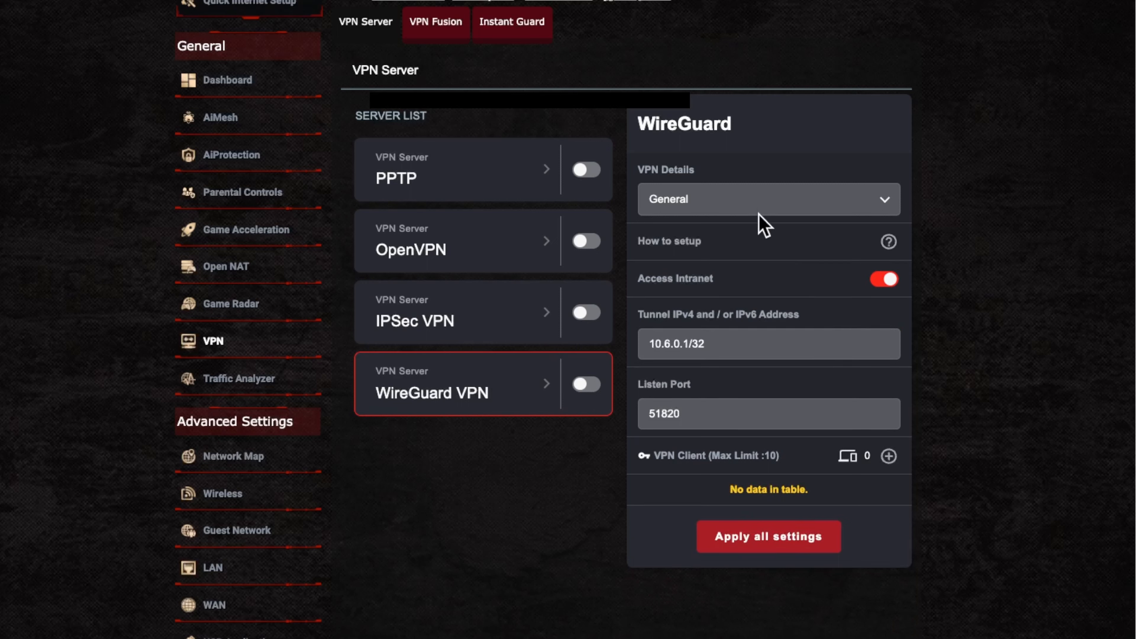
mouse_move(474, 145)
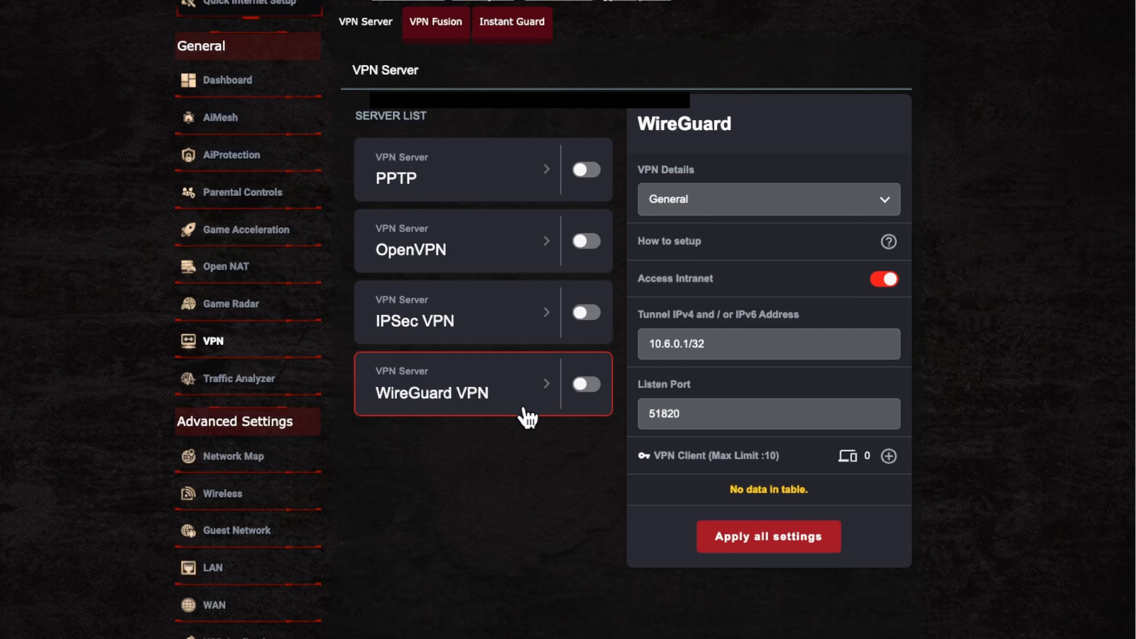
mouse_move(315, 455)
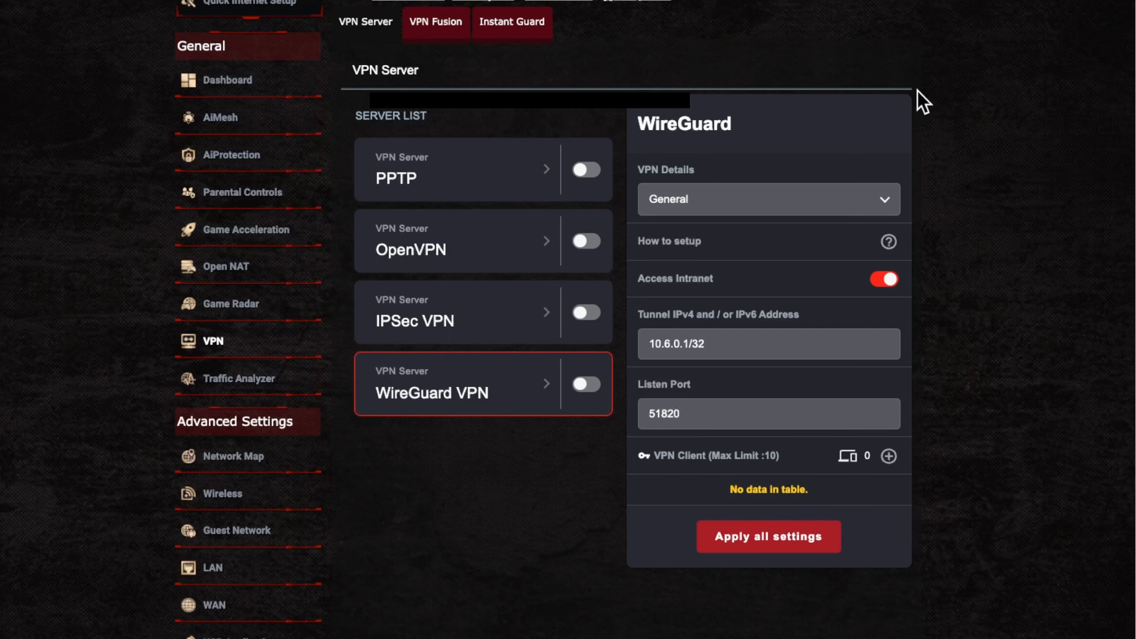
mouse_move(946, 180)
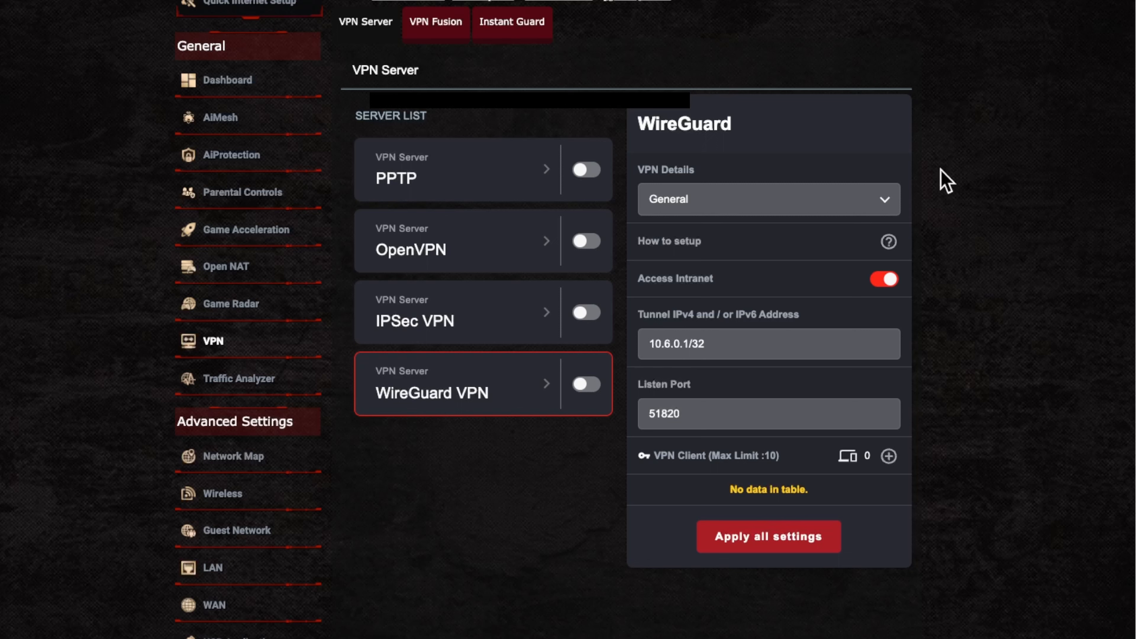